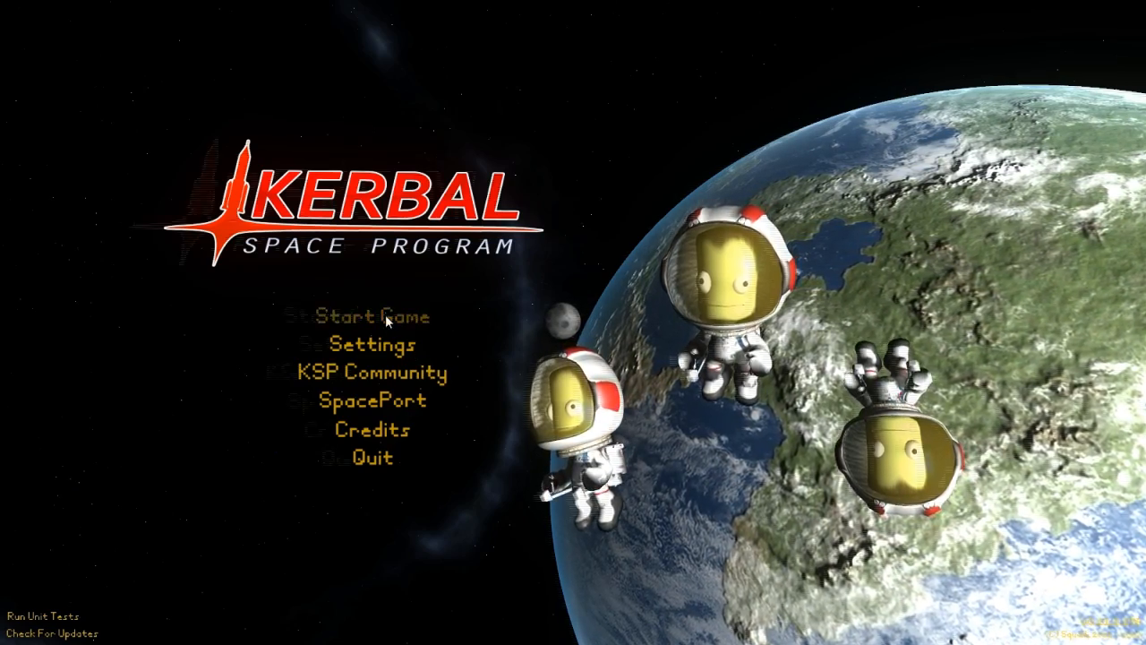
Resume the Space Shuttle Development save and enter the Spaceplane Hangar
click(362, 315)
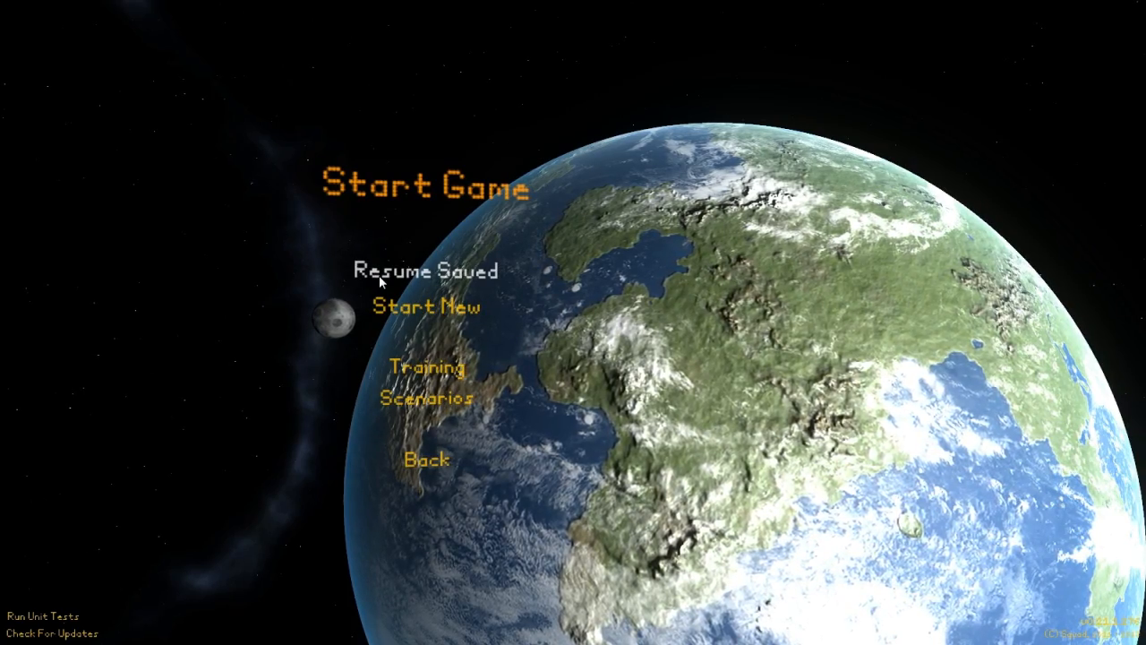
click(427, 270)
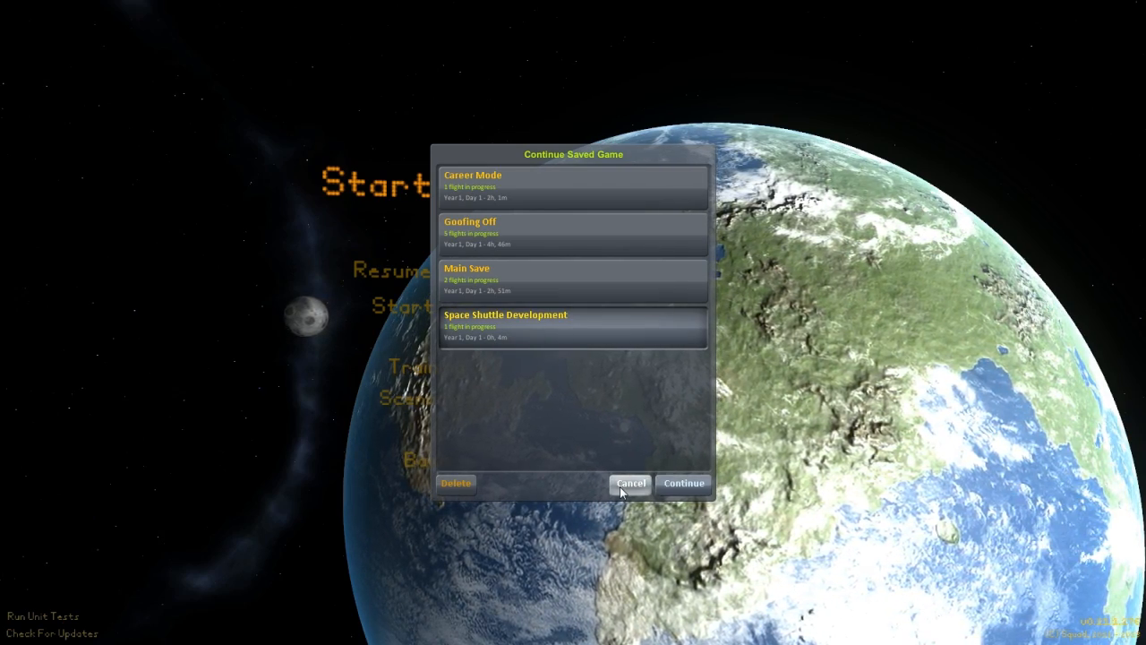
click(682, 483)
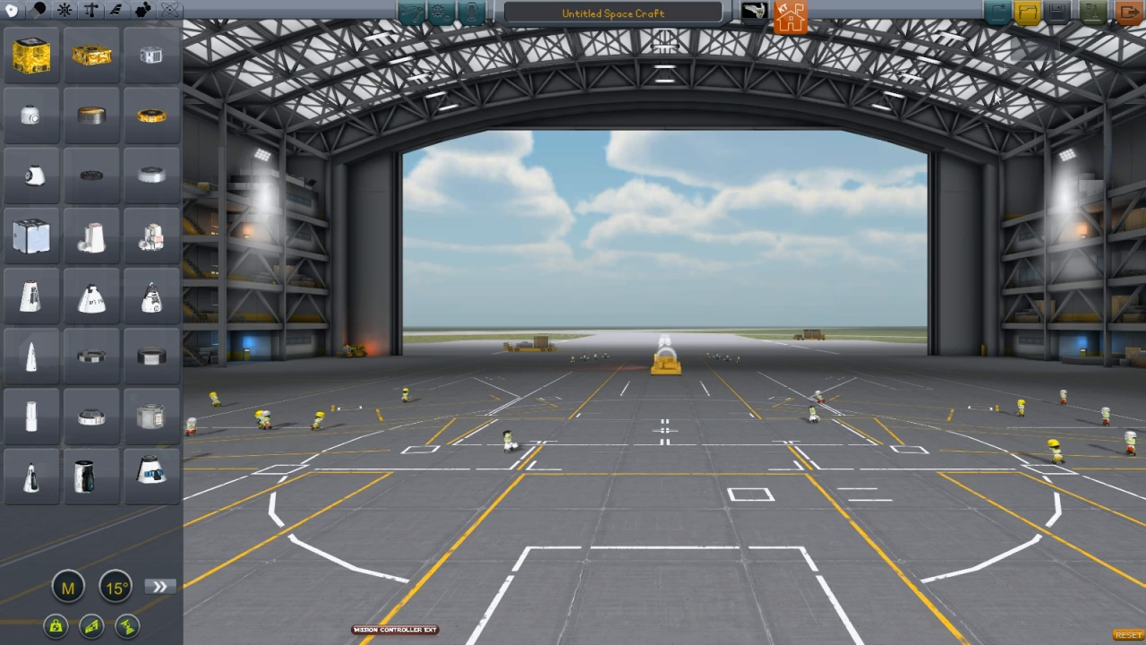
Load the saved Enterprise shuttle craft from the ship list
click(1026, 11)
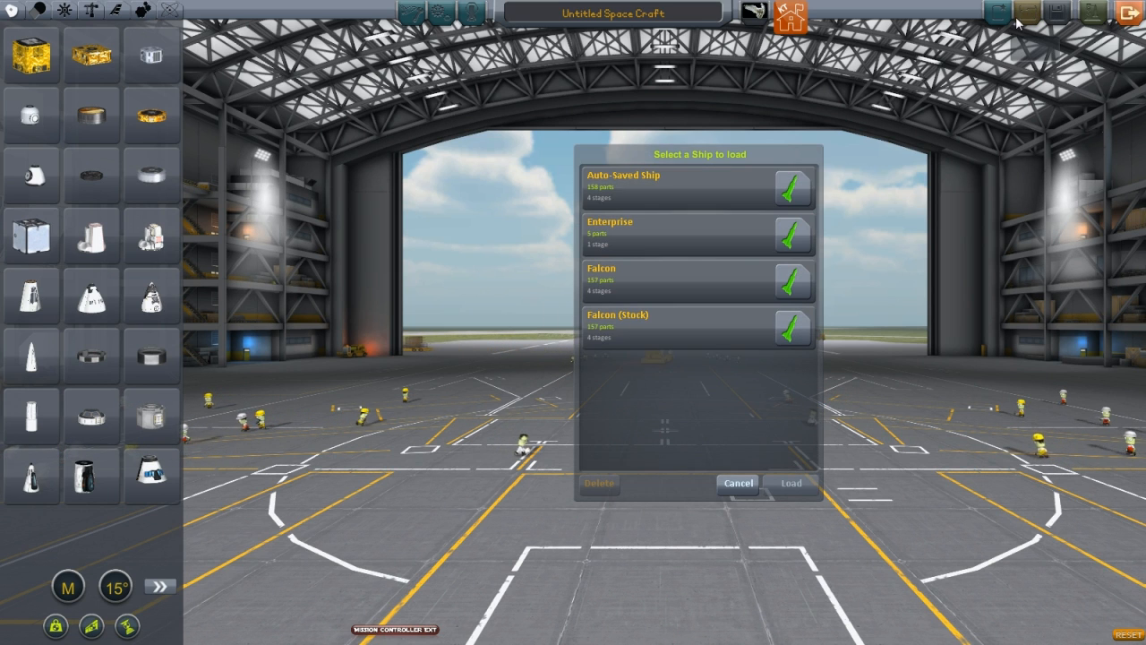
click(699, 233)
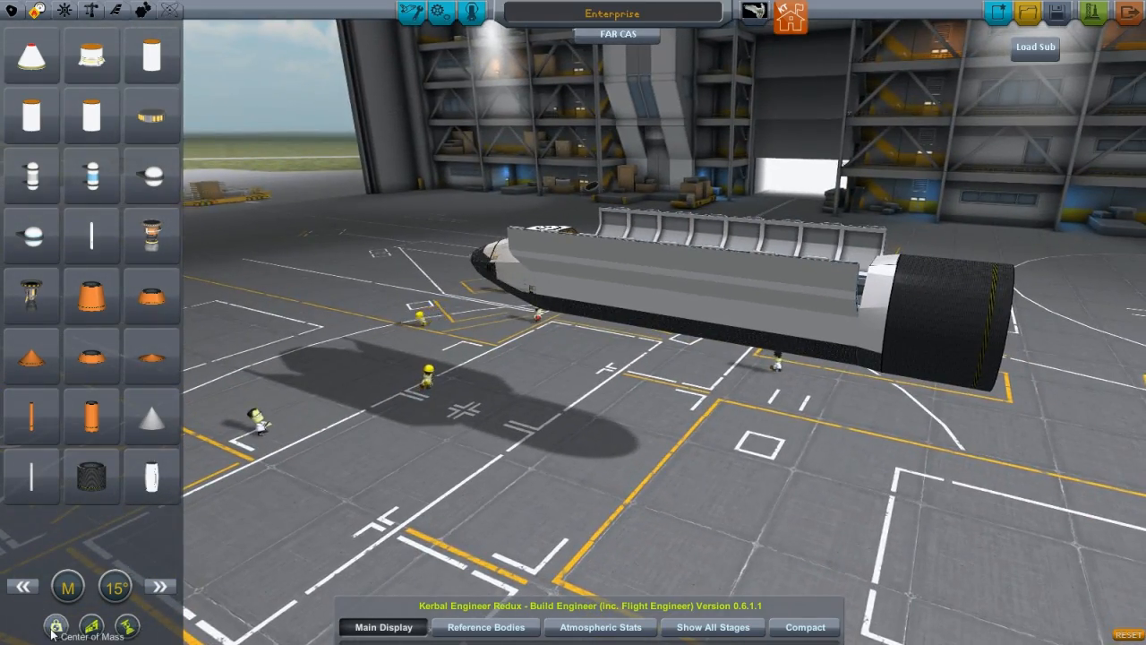
Add mass as a tweakable Mainsail parameter, range 6 to 10 in 0.5 steps
click(56, 625)
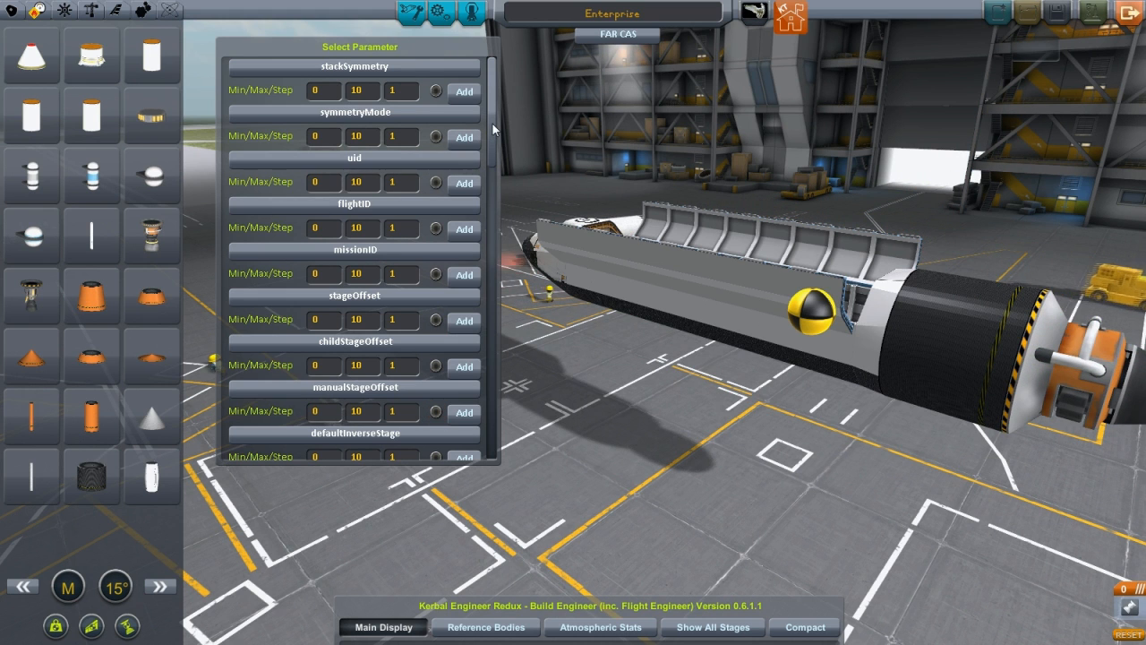
scroll(down, 3)
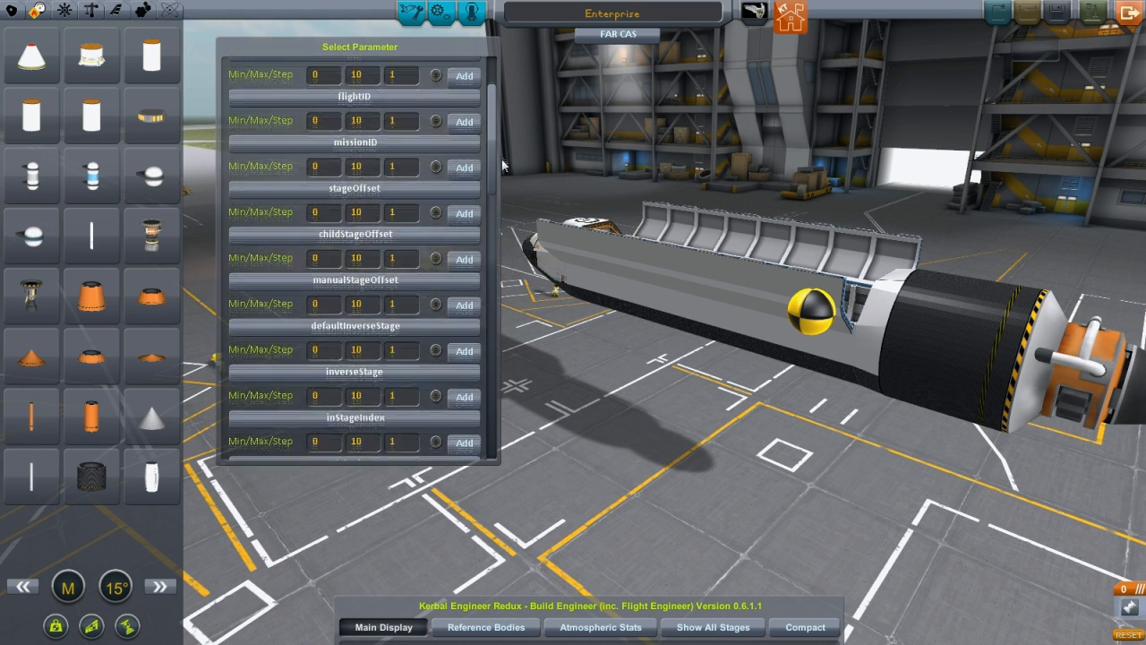
scroll(down, 3)
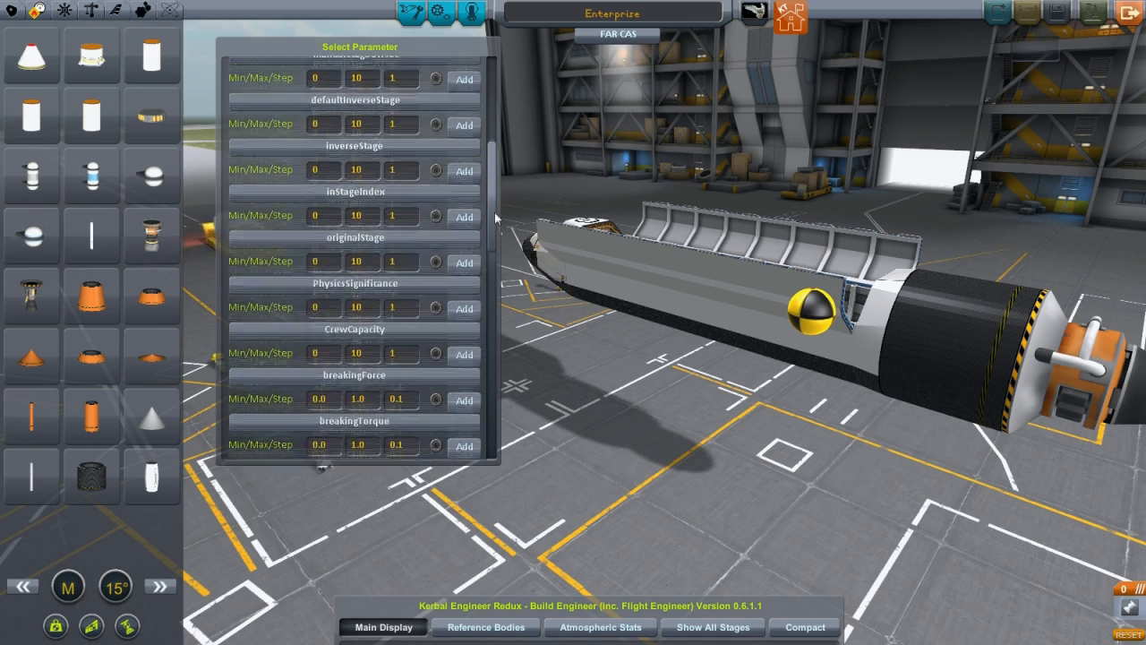
scroll(down, 3)
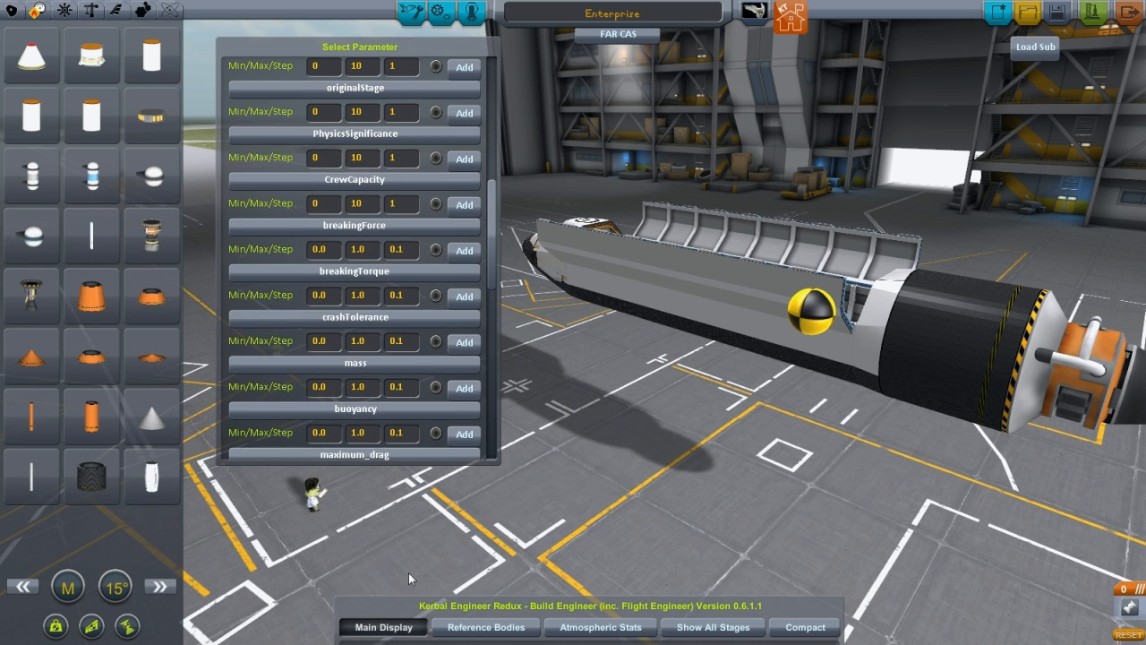
click(318, 387)
text(6)
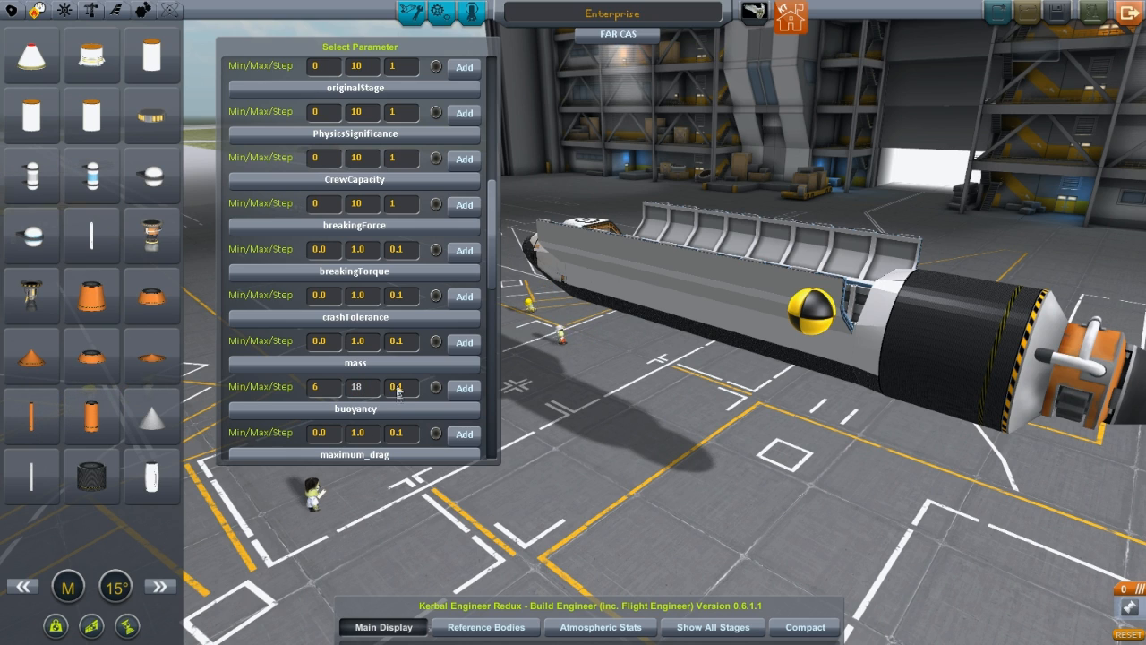
click(400, 387)
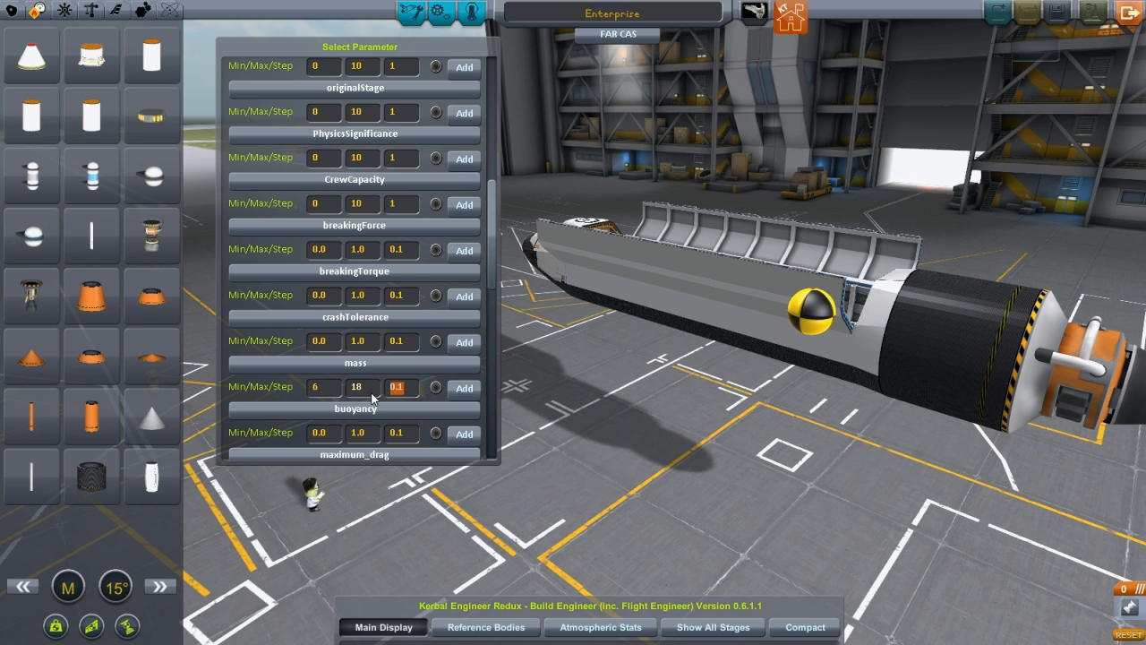
click(399, 387)
text(0.5)
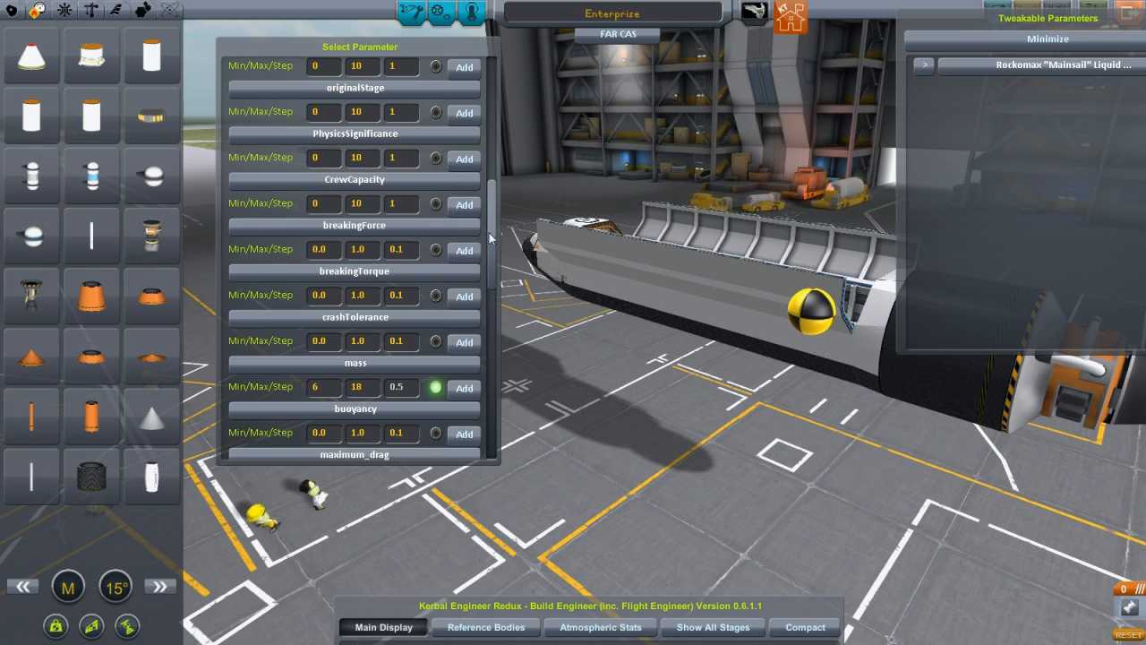
Add maxThrust as a tweakable engine parameter, range 1500 to 4500 in steps of 250
scroll(down, 3)
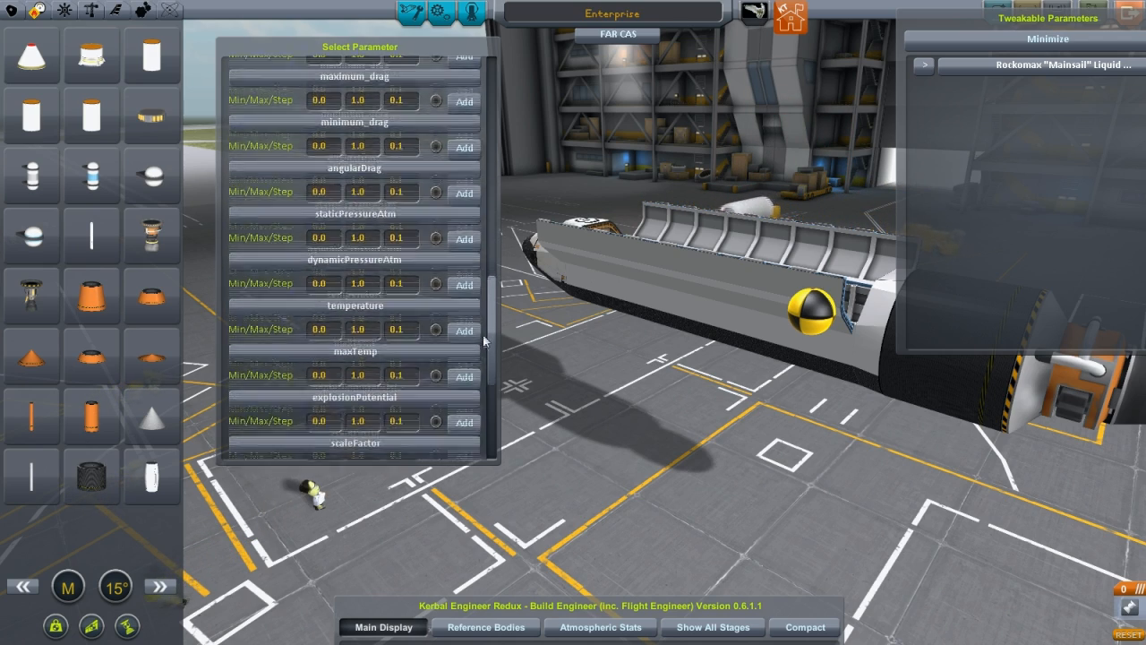
scroll(down, 3)
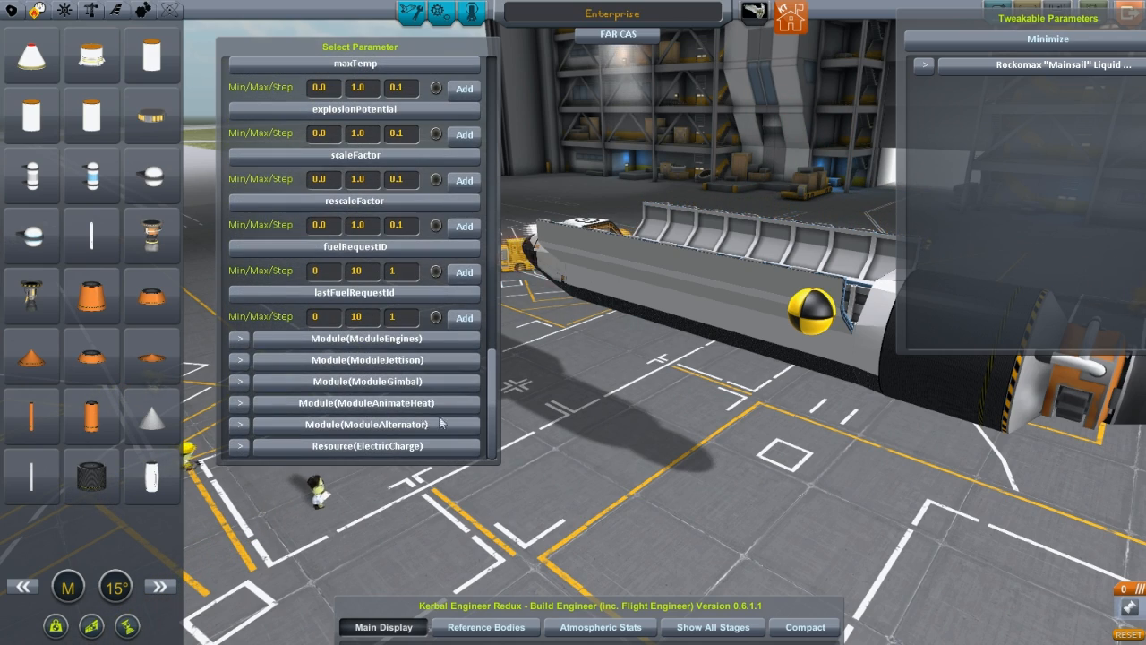
click(240, 339)
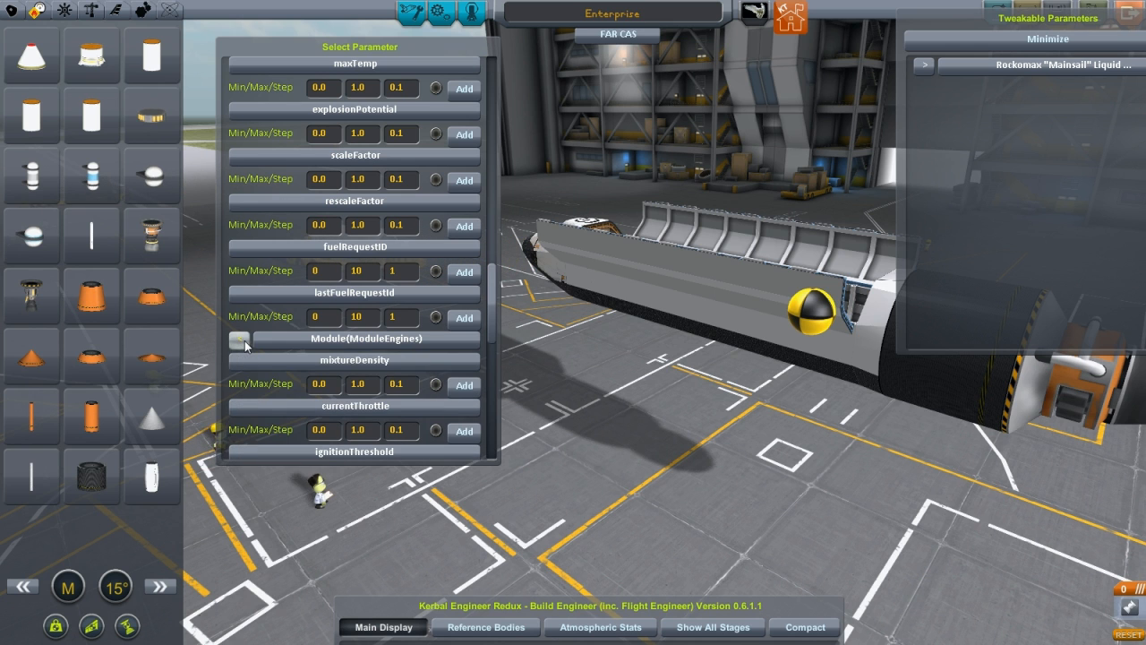
click(240, 338)
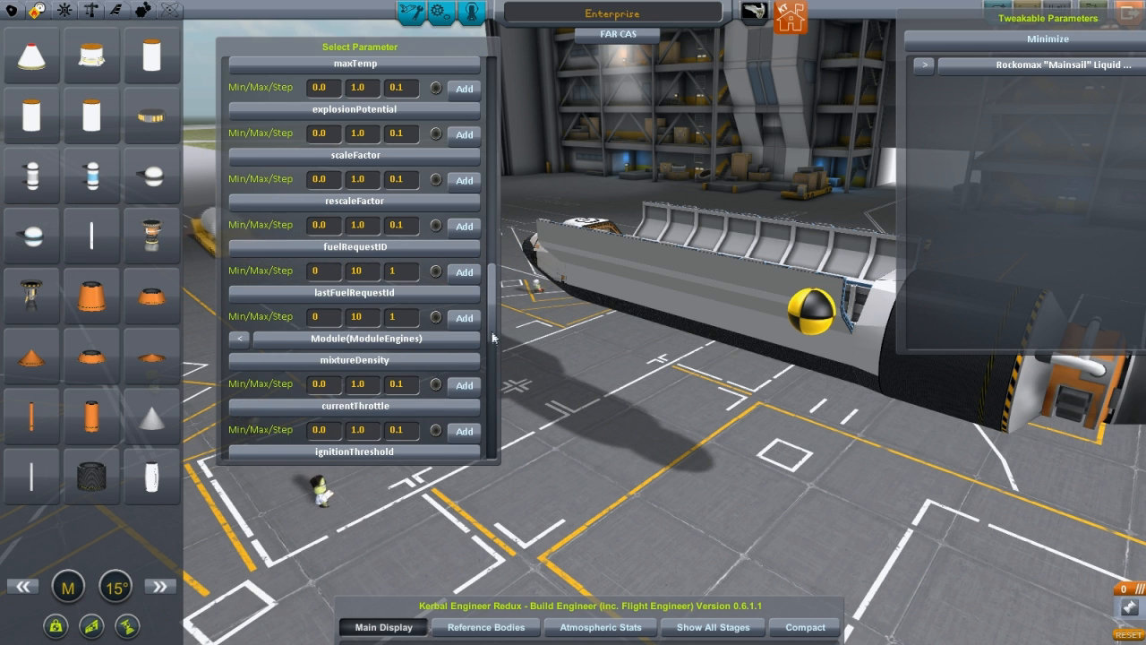
scroll(down, 3)
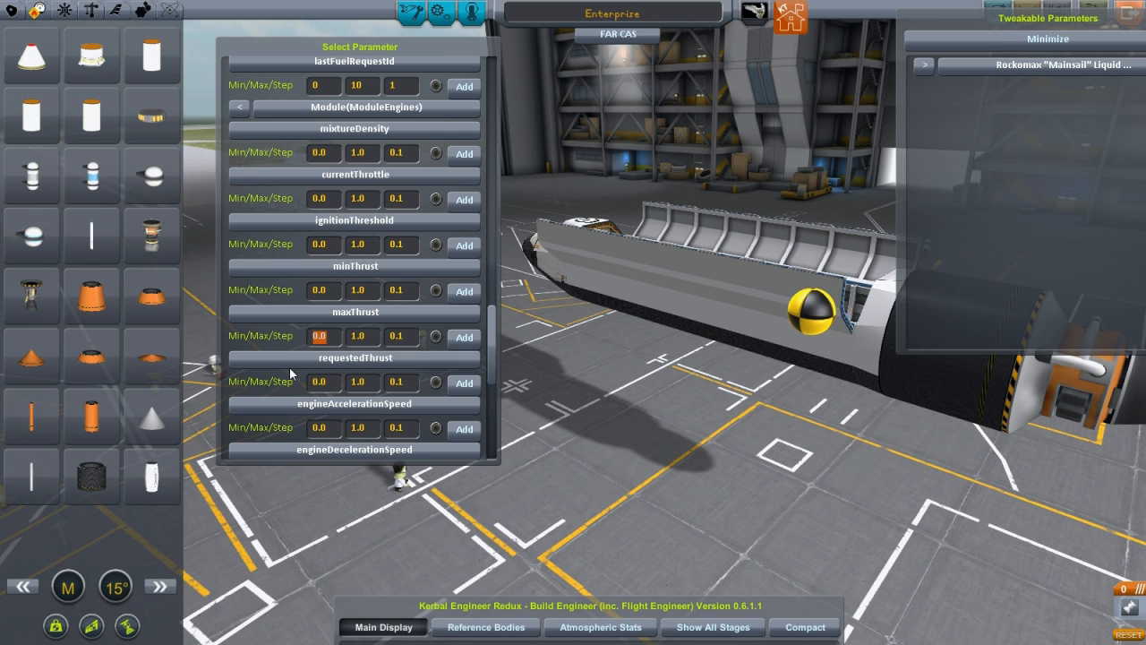
text(1500)
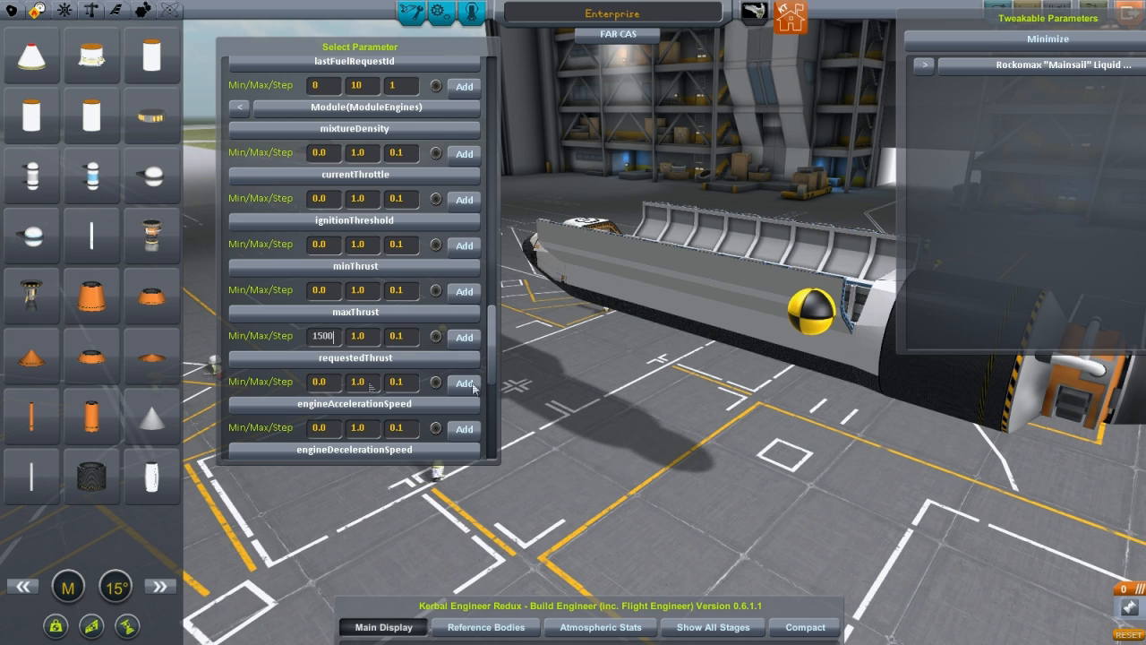
click(358, 337)
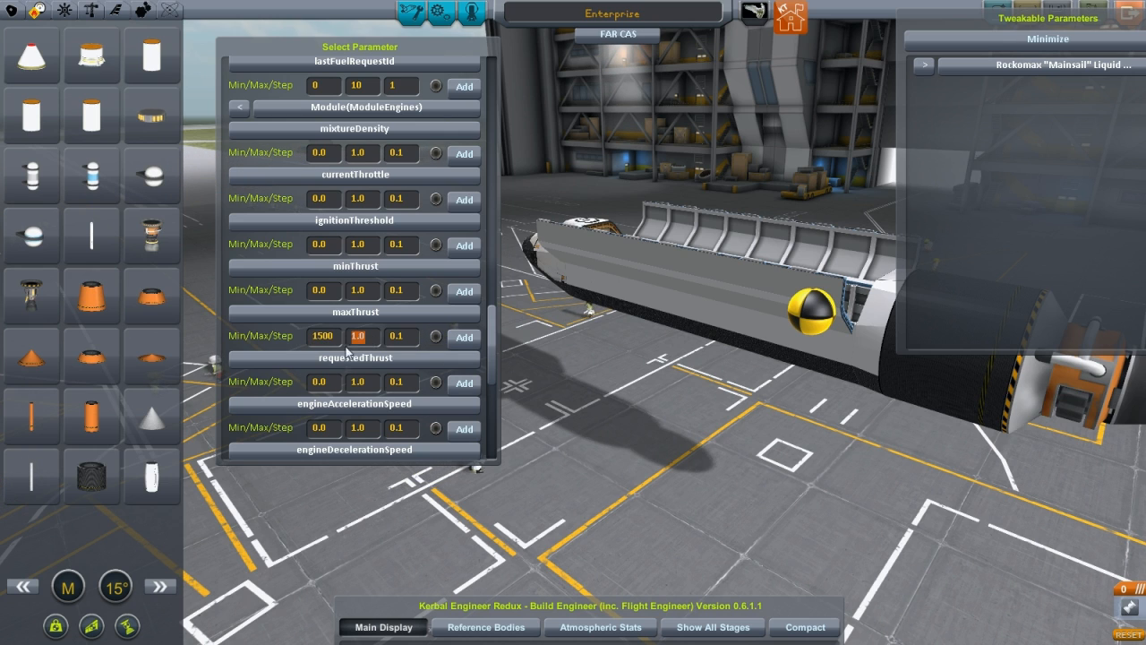
text(4500)
click(401, 335)
text(250)
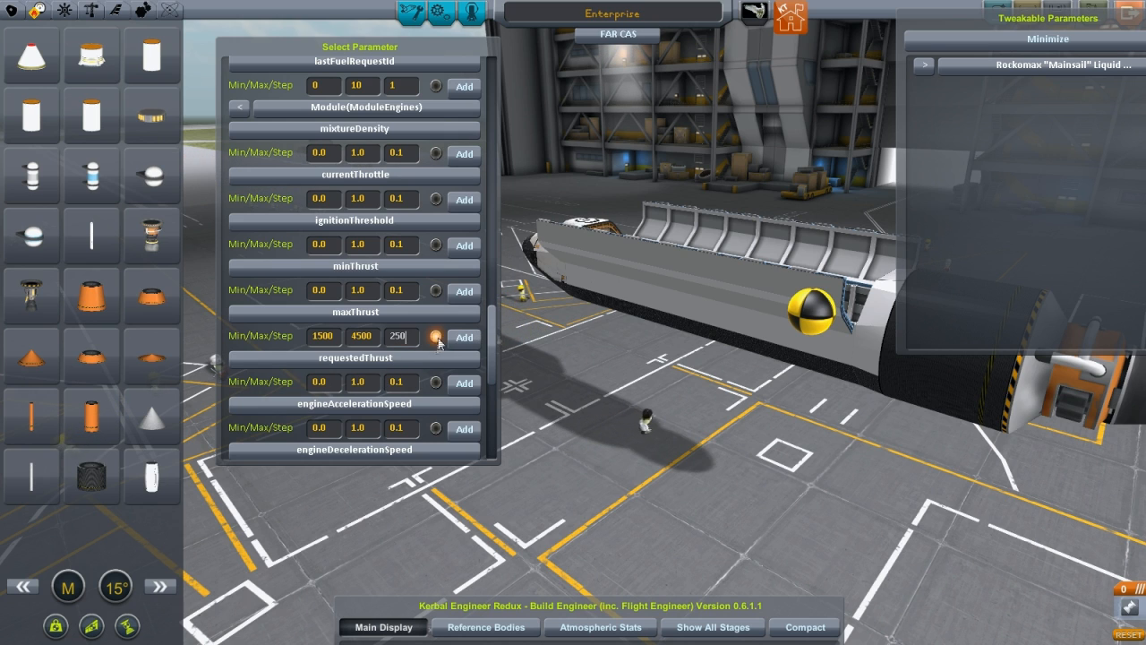
click(437, 337)
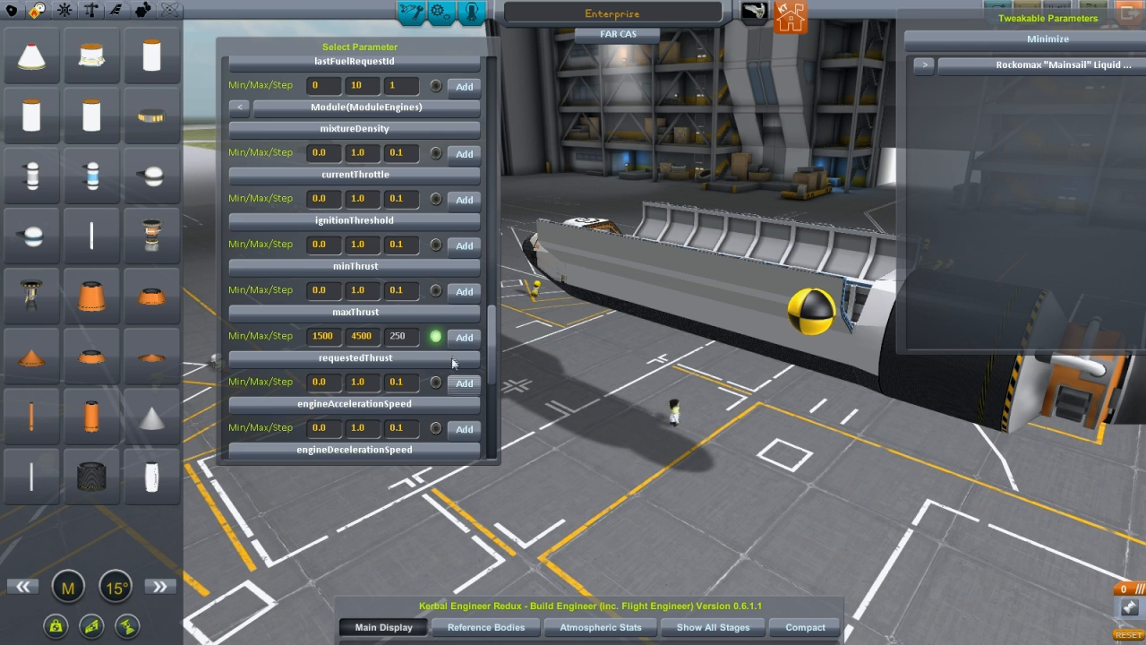
scroll(down, 3)
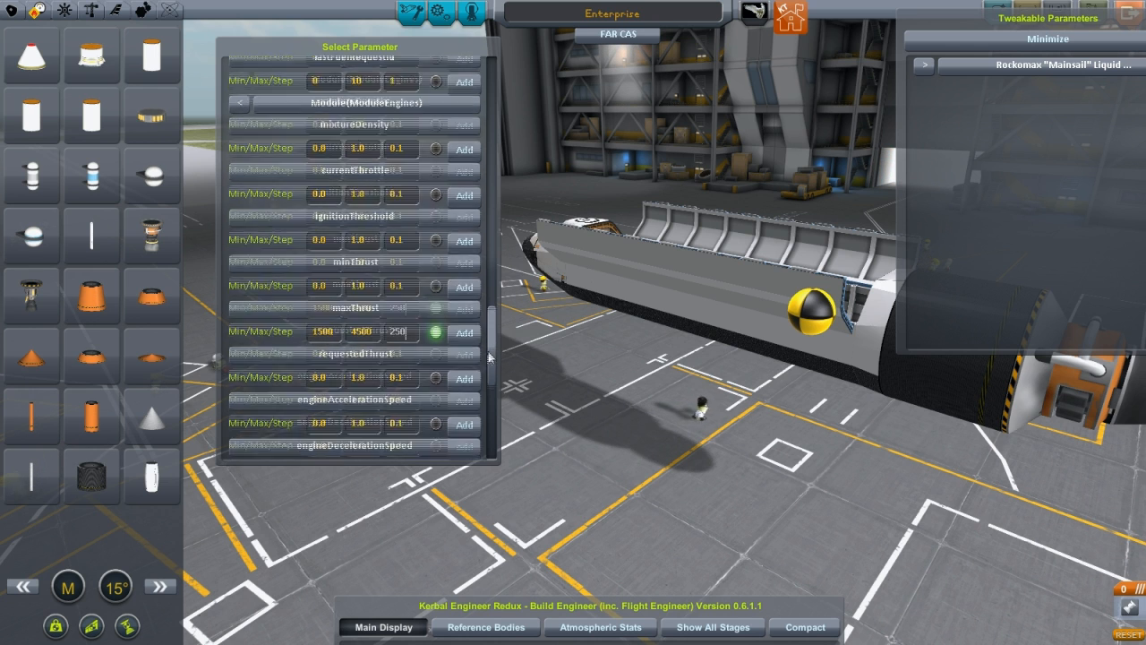
Add gimbalAngleV as a tweakable parameter, range 0.5 to 10 in 0.5 steps
scroll(down, 3)
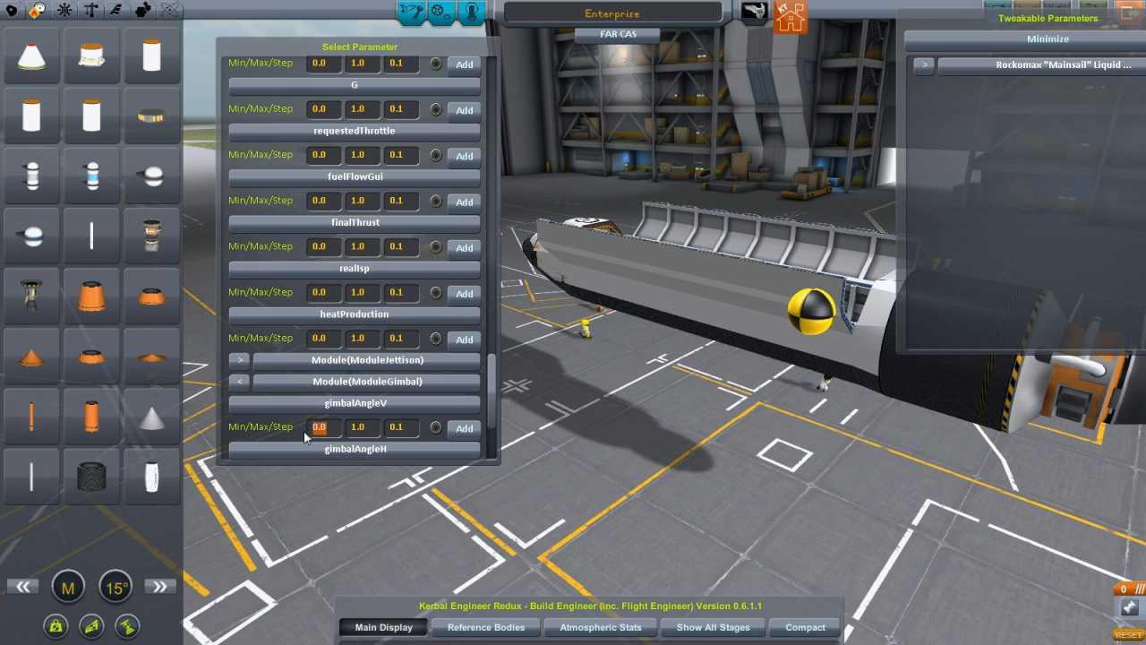
click(323, 426)
text(0.5)
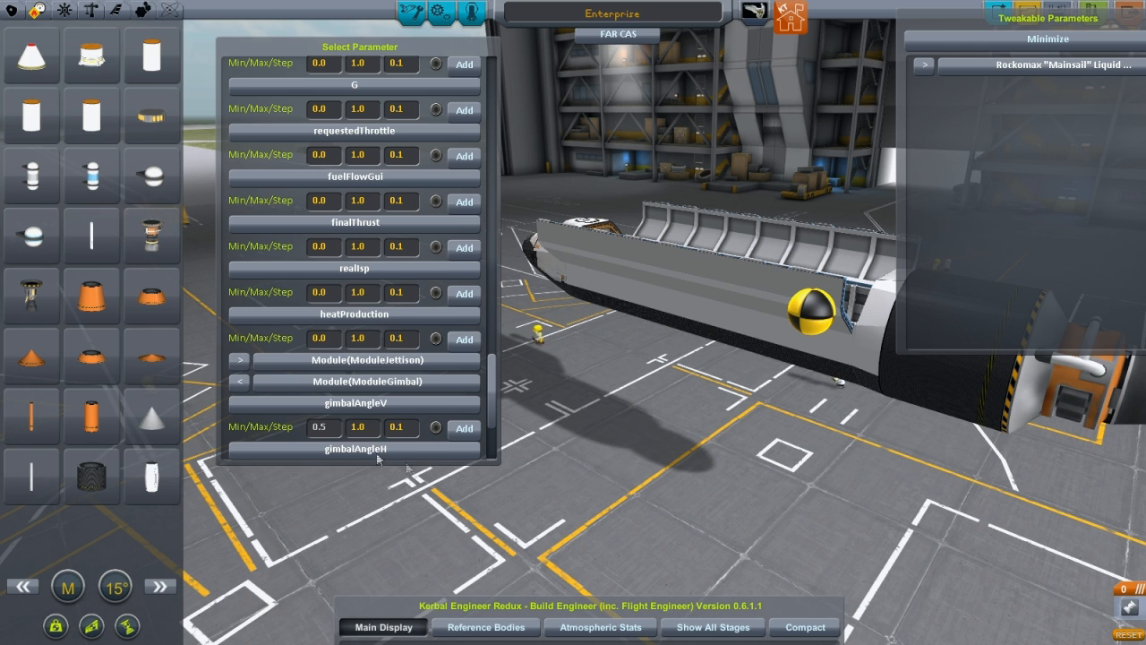
click(358, 426)
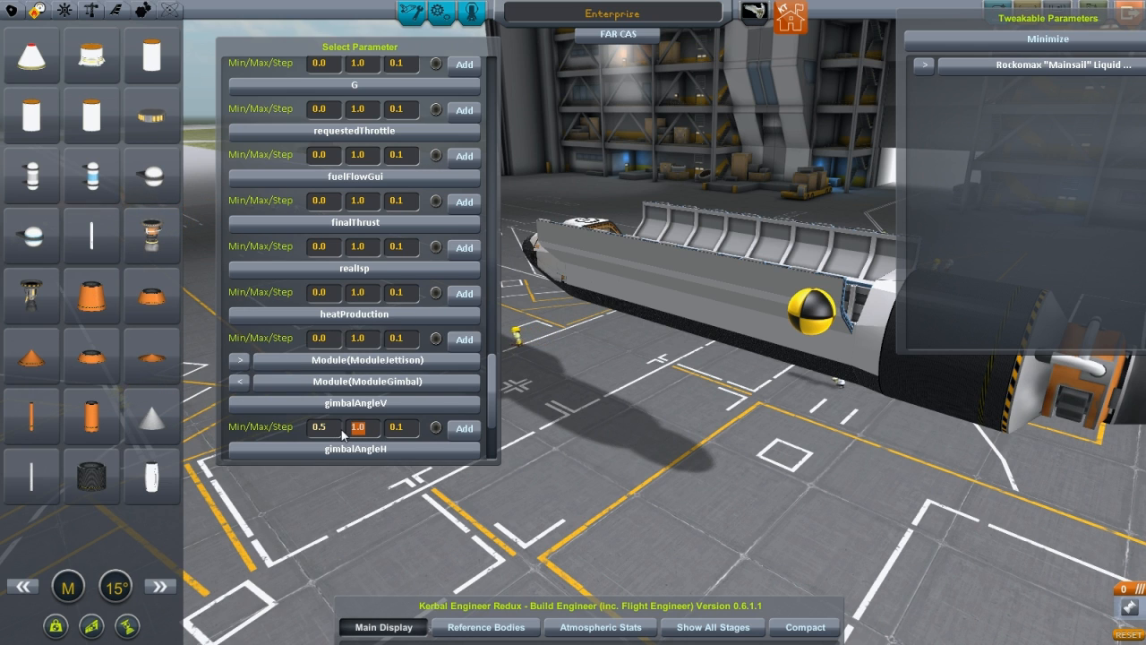
text(10)
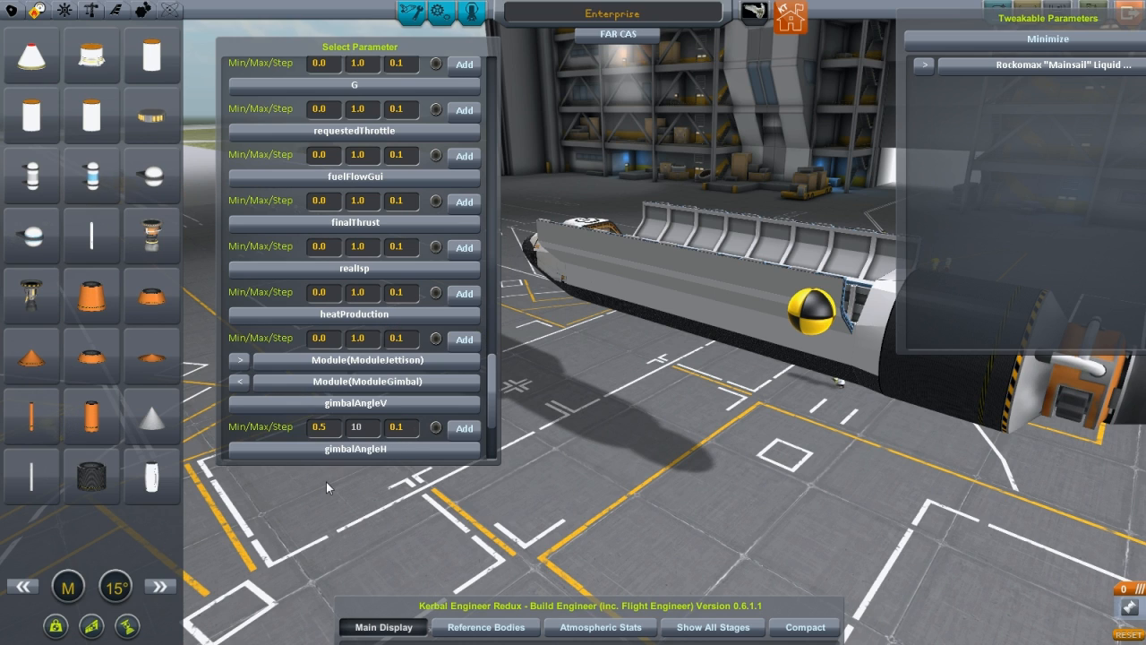
click(395, 426)
text(0.5)
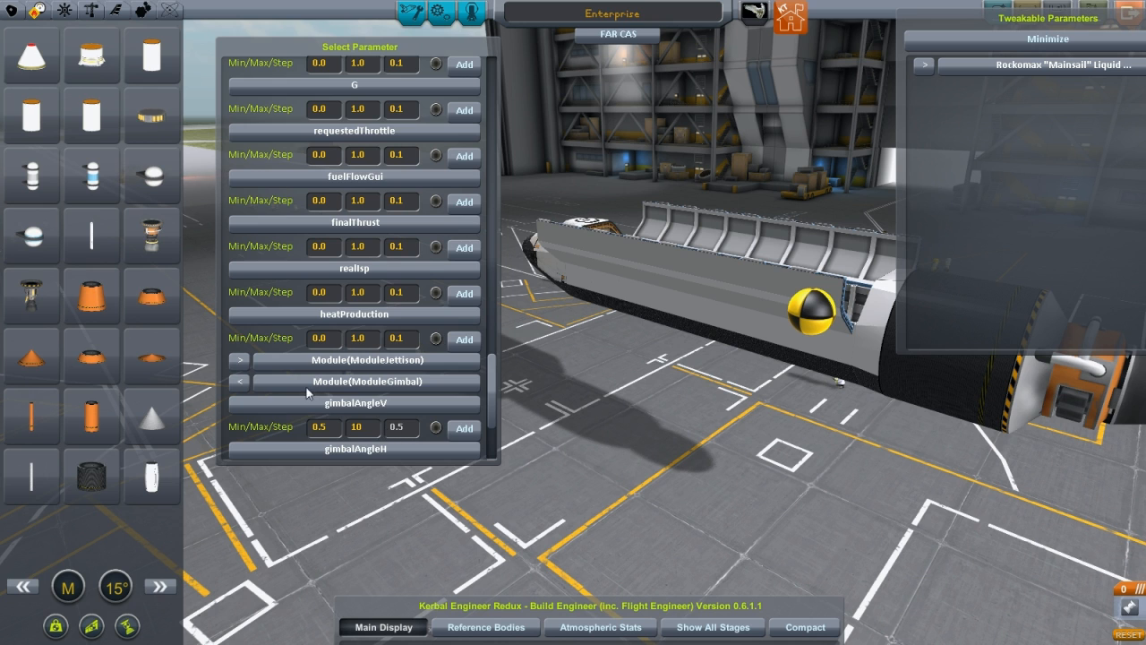
click(437, 426)
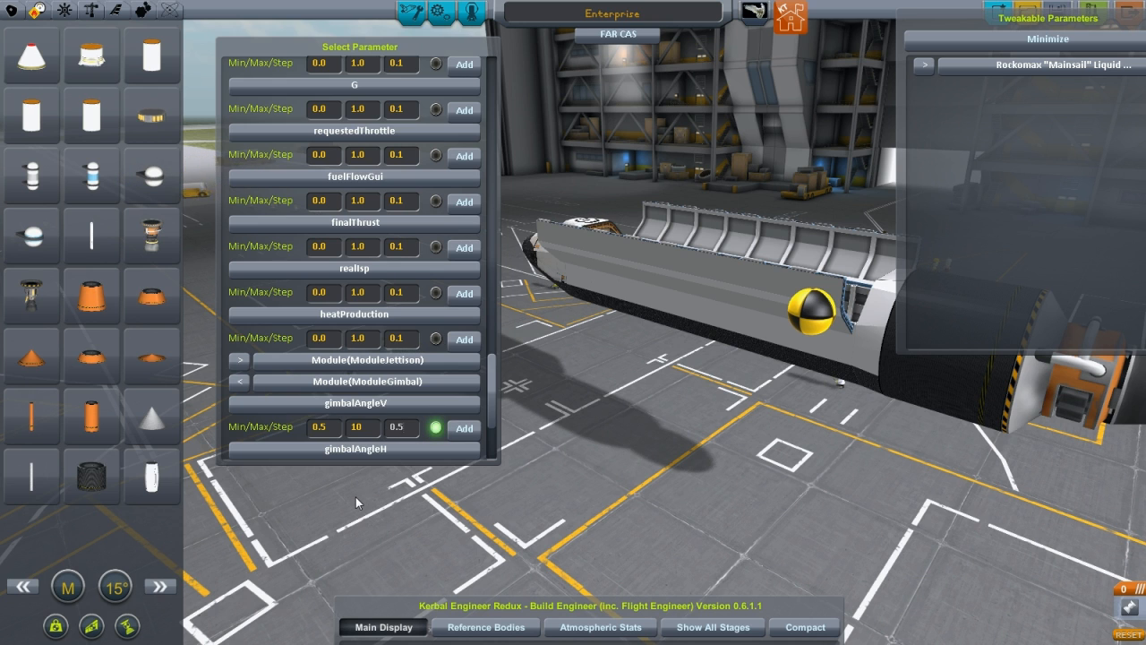
Add gimbalRange with the same 0.5 to 10 range and close the Select Parameter window
scroll(down, 3)
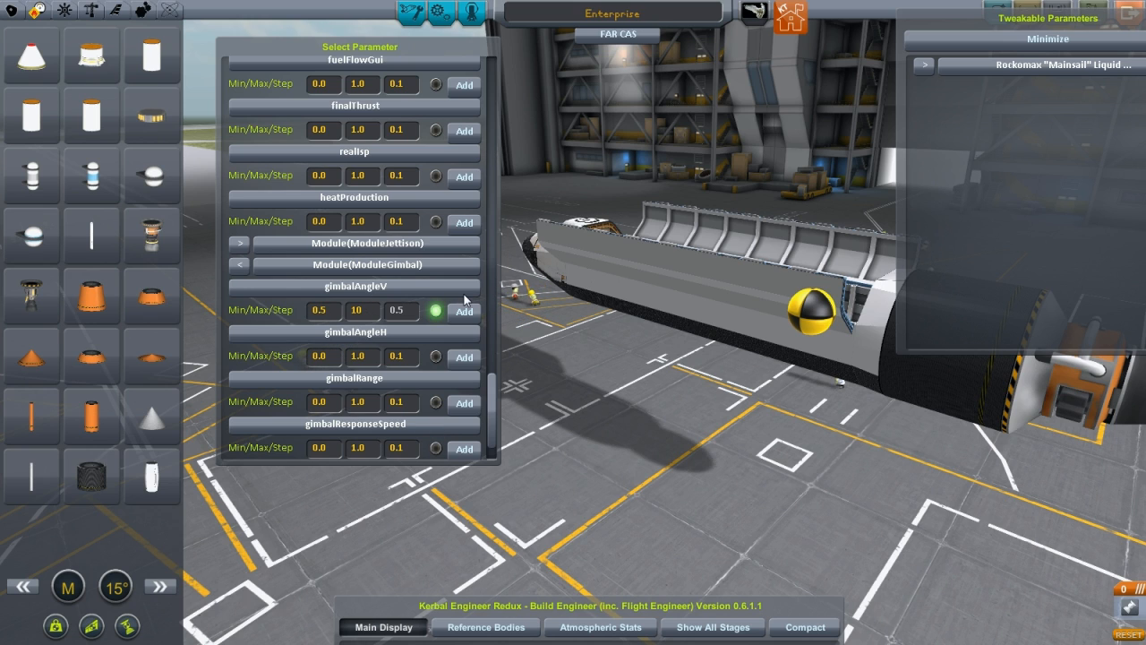
mouse_move(383, 390)
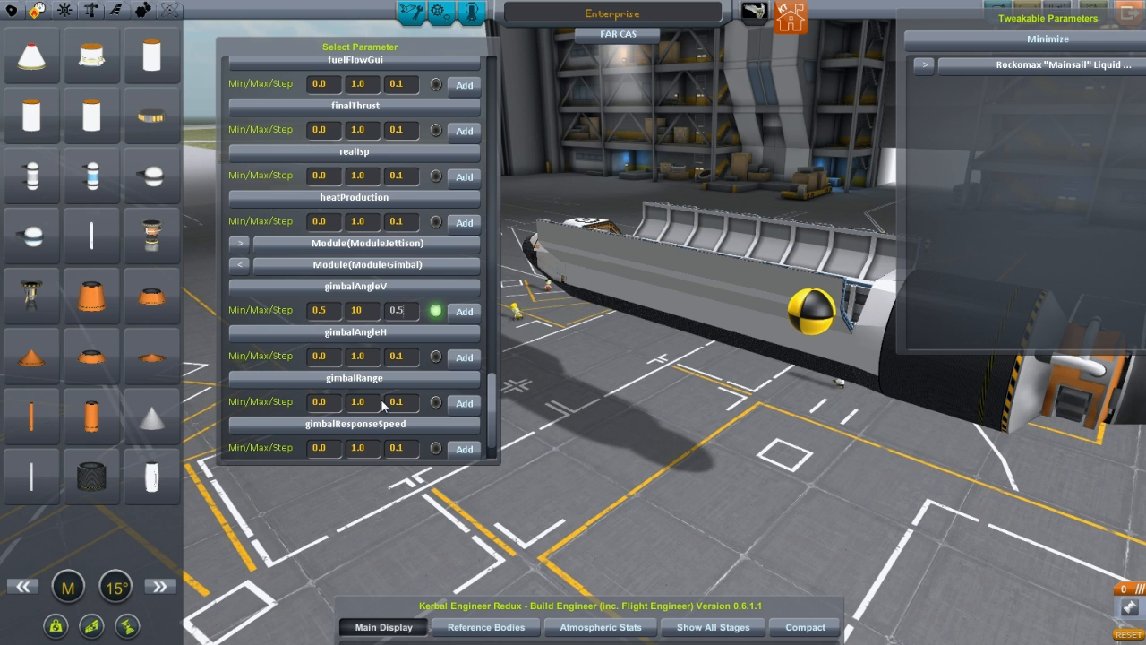
click(924, 65)
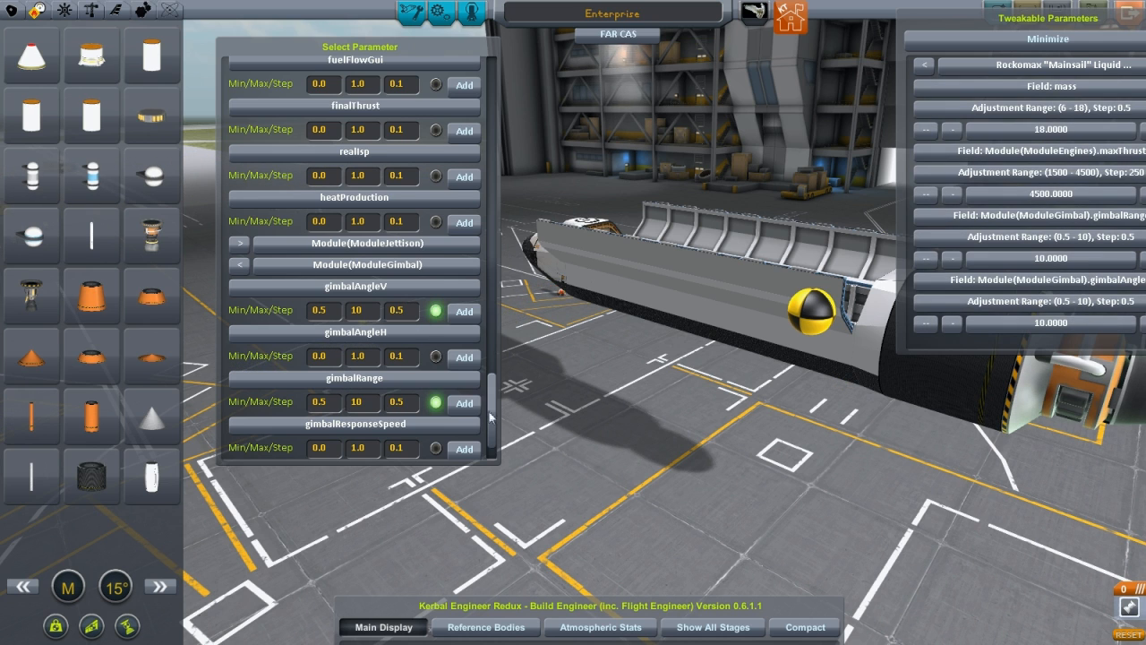
scroll(down, 3)
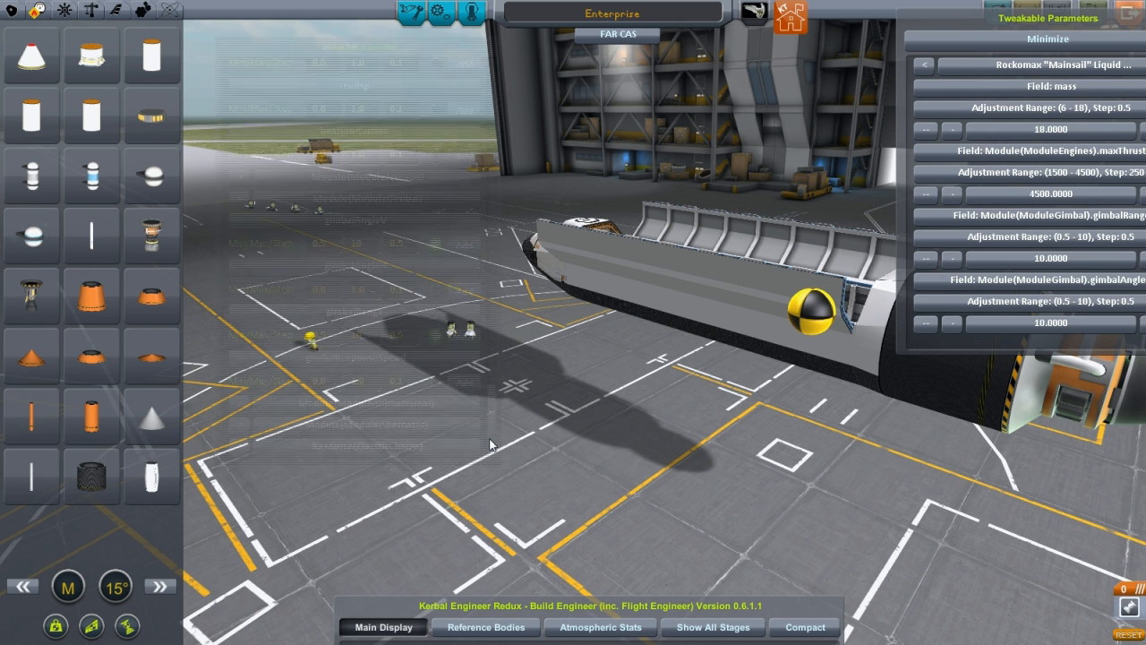
Tune the Mainsail to mass 6, max thrust 1500, gimbal range 5 and a lower gimbalAngleV
drag(1047, 18, 458, 190)
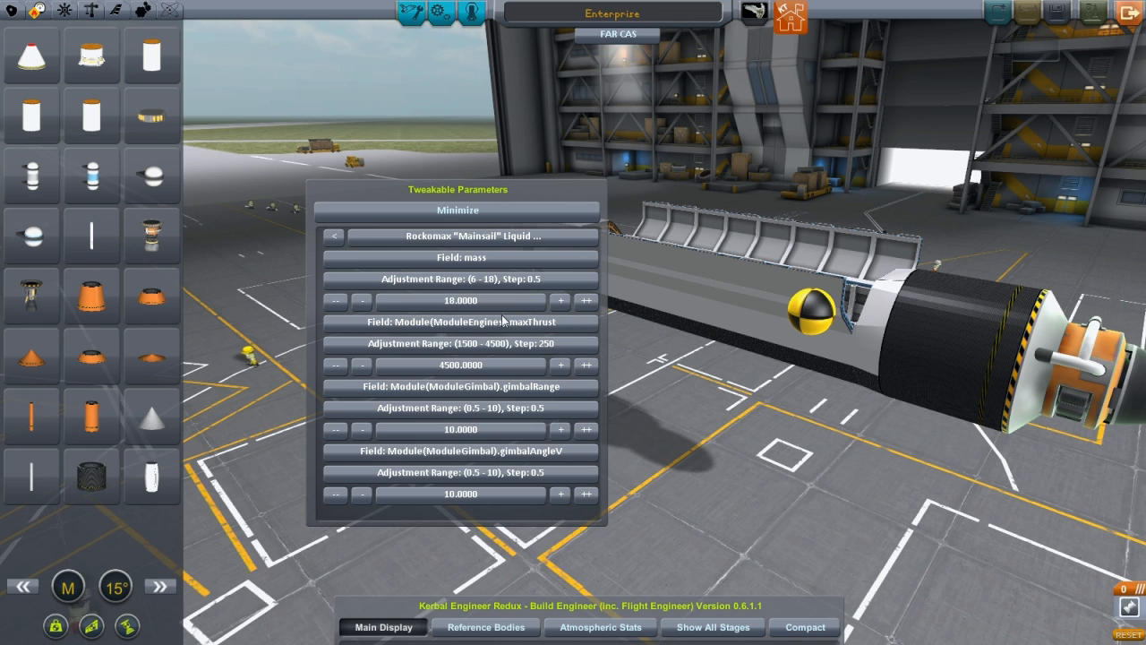
click(337, 301)
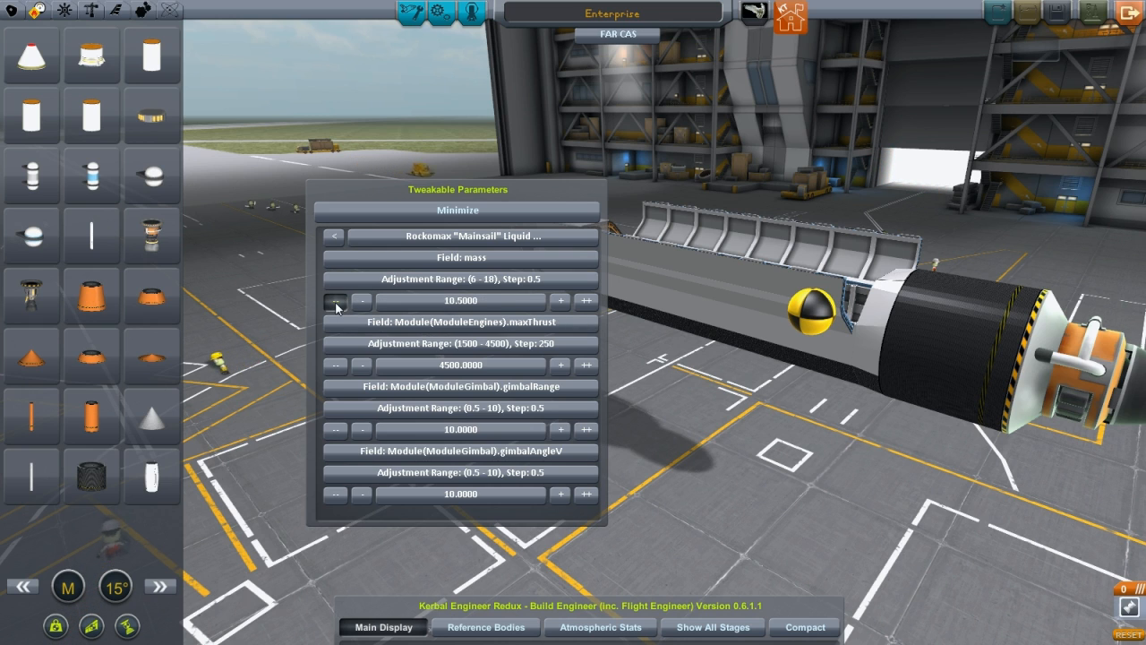
click(337, 301)
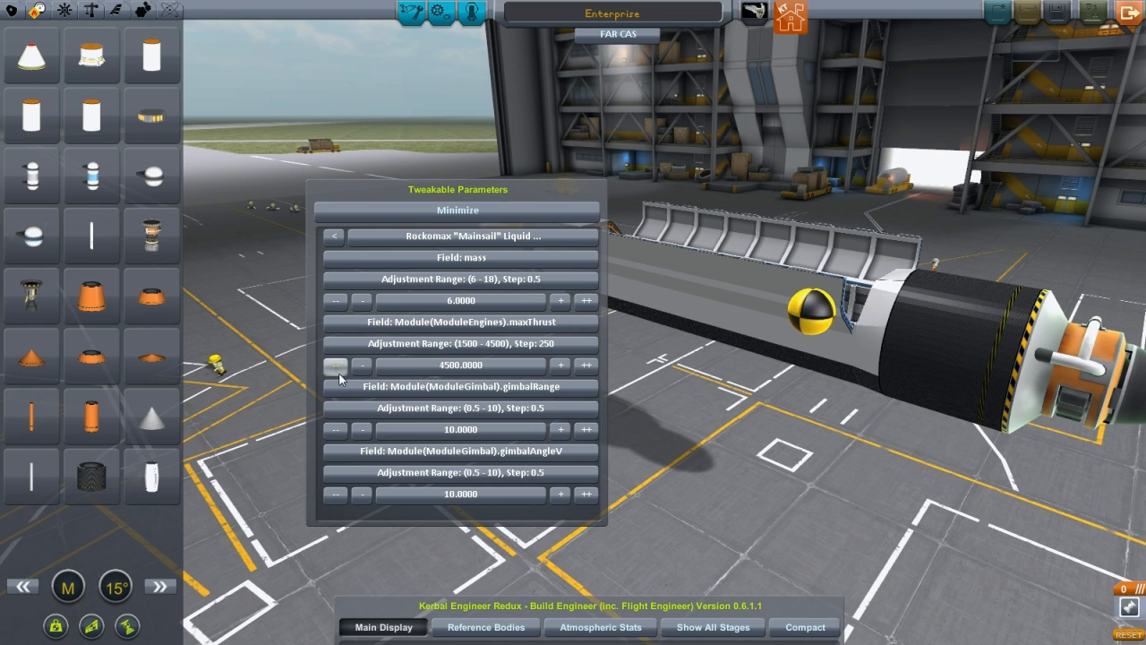
click(336, 365)
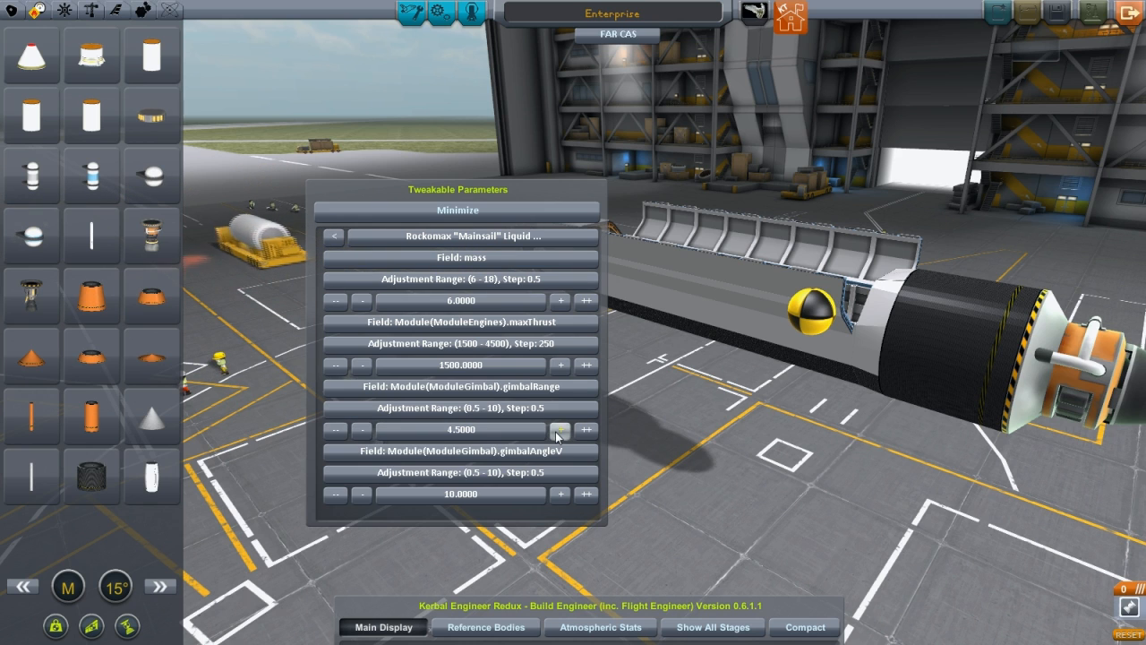
click(560, 430)
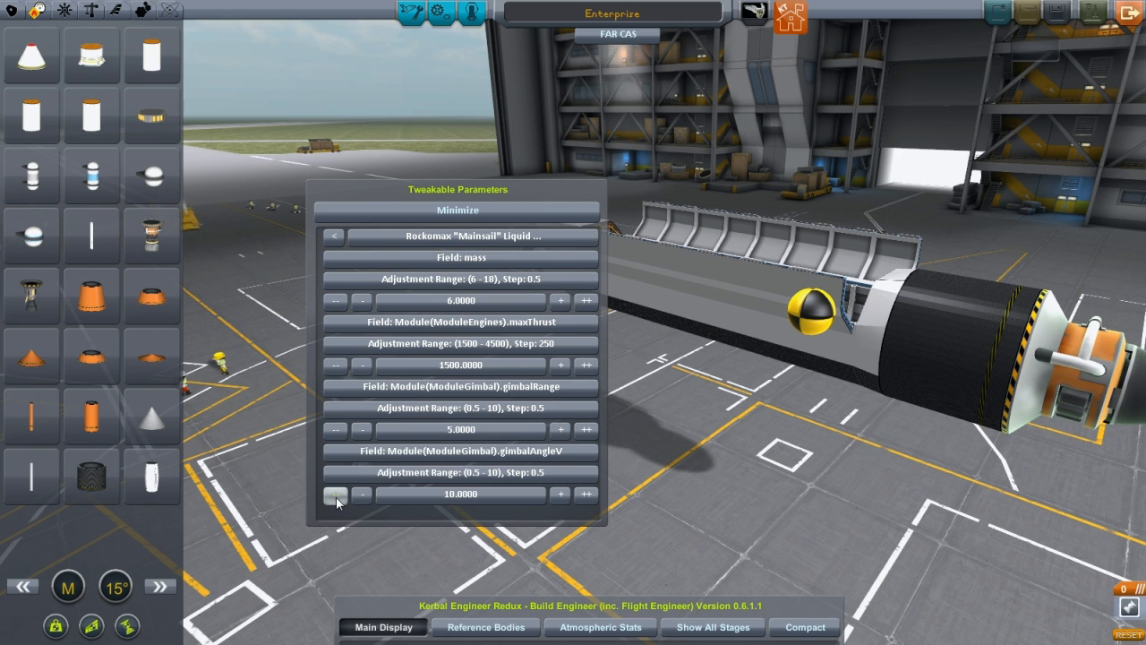
click(337, 494)
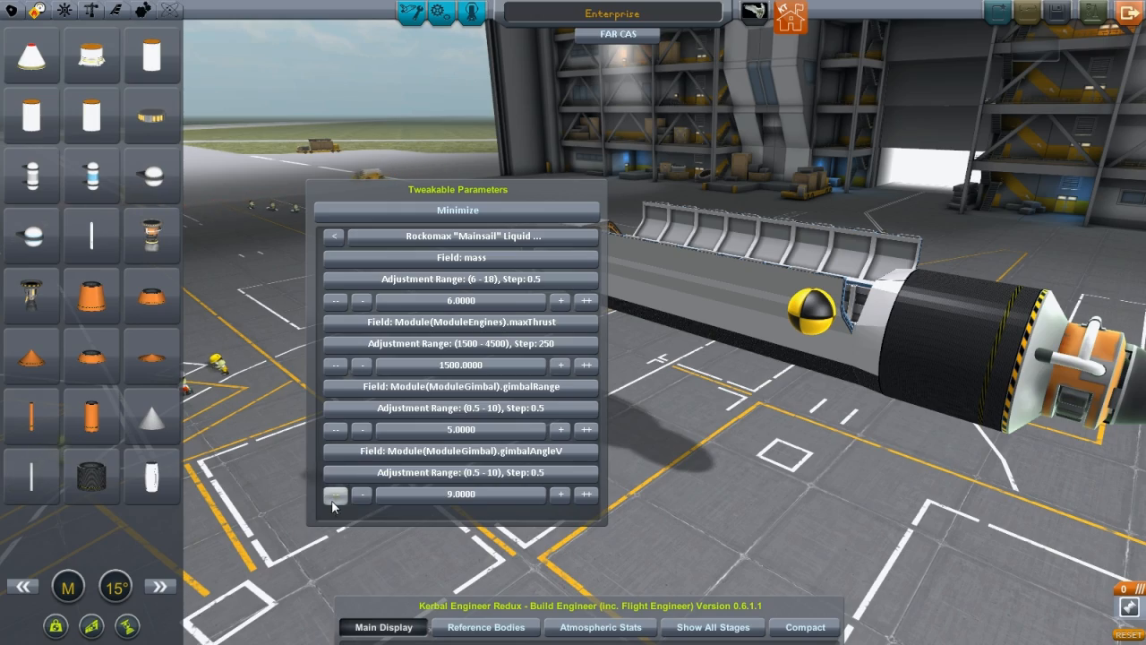
click(457, 210)
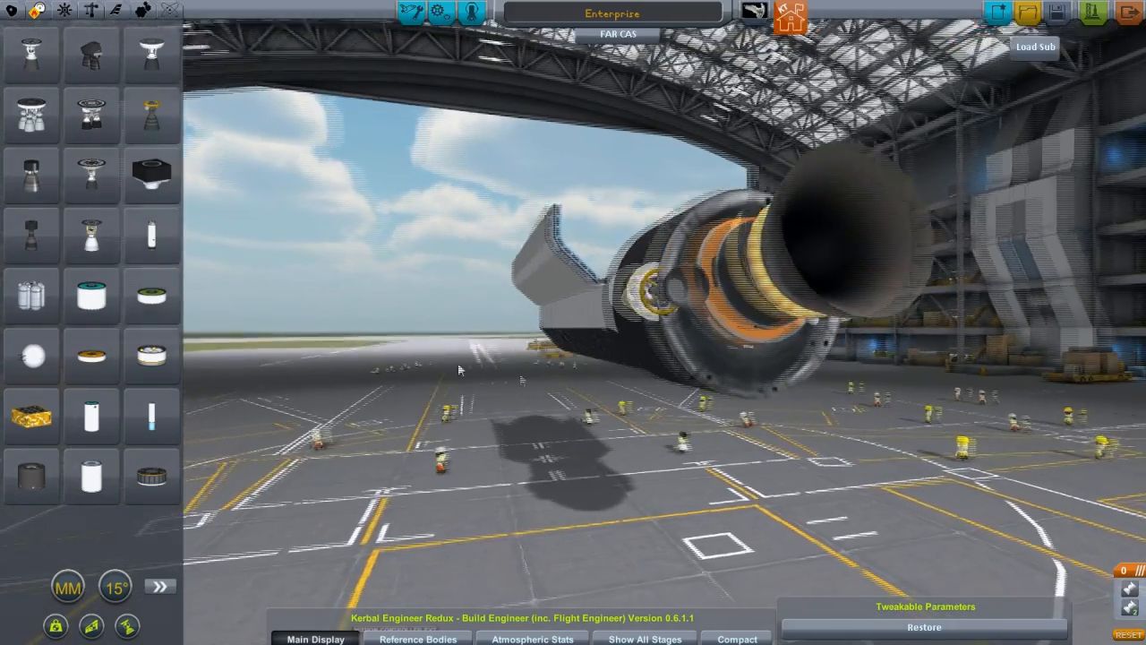
Attach structural fuselage and cargo bay parts behind the Enterprise engine section
click(89, 11)
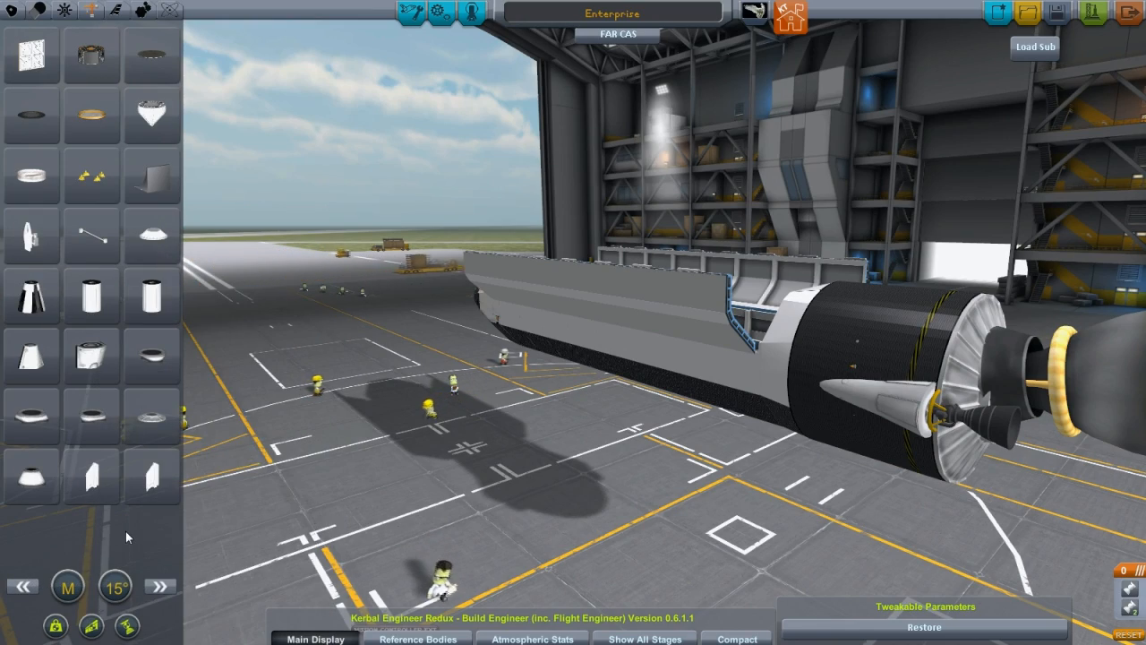
mouse_move(90, 235)
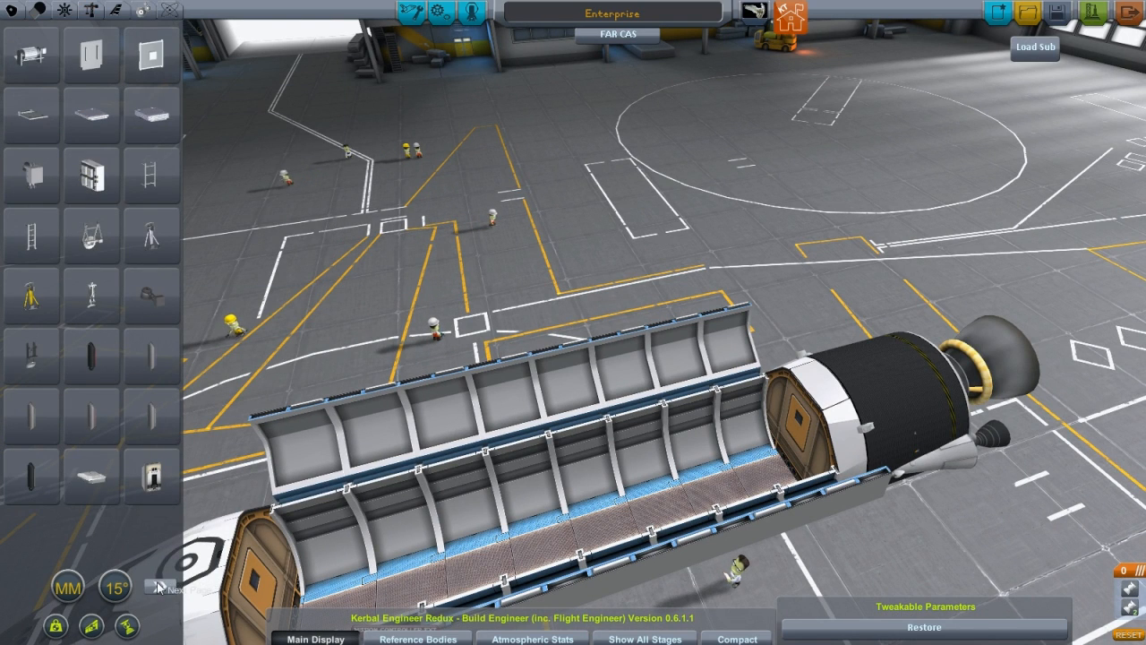
Switch the parts list to the next set of Utility parts for the cargo bay
click(171, 588)
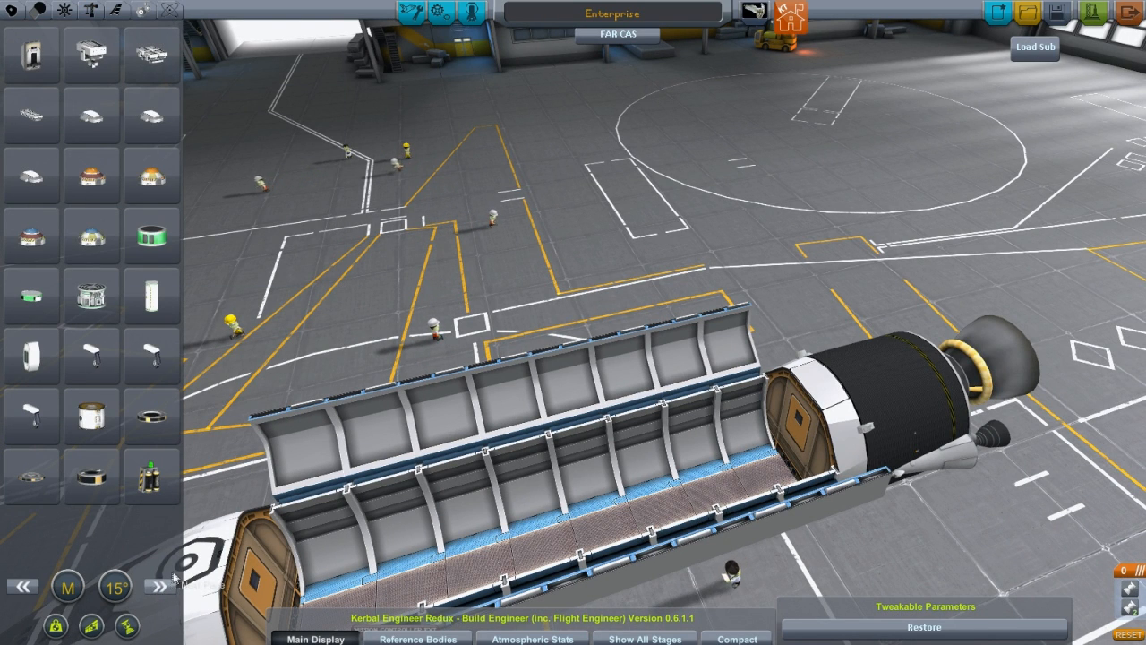
click(158, 587)
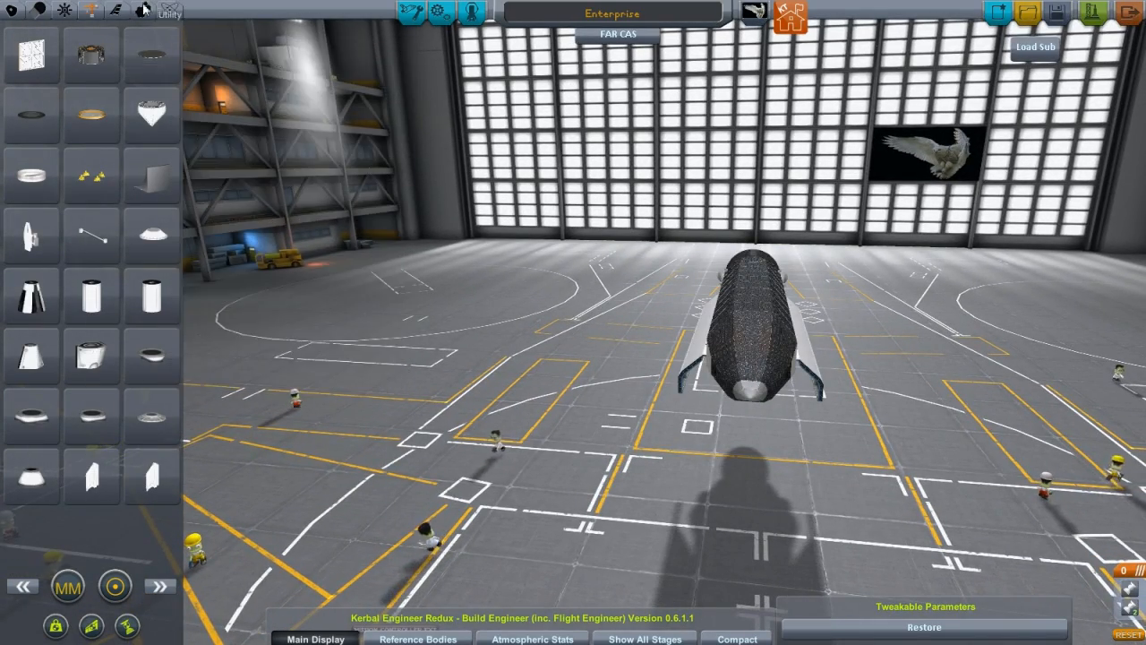
Show the Utility parts and pick up a small cylindrical light or RTG part
click(140, 588)
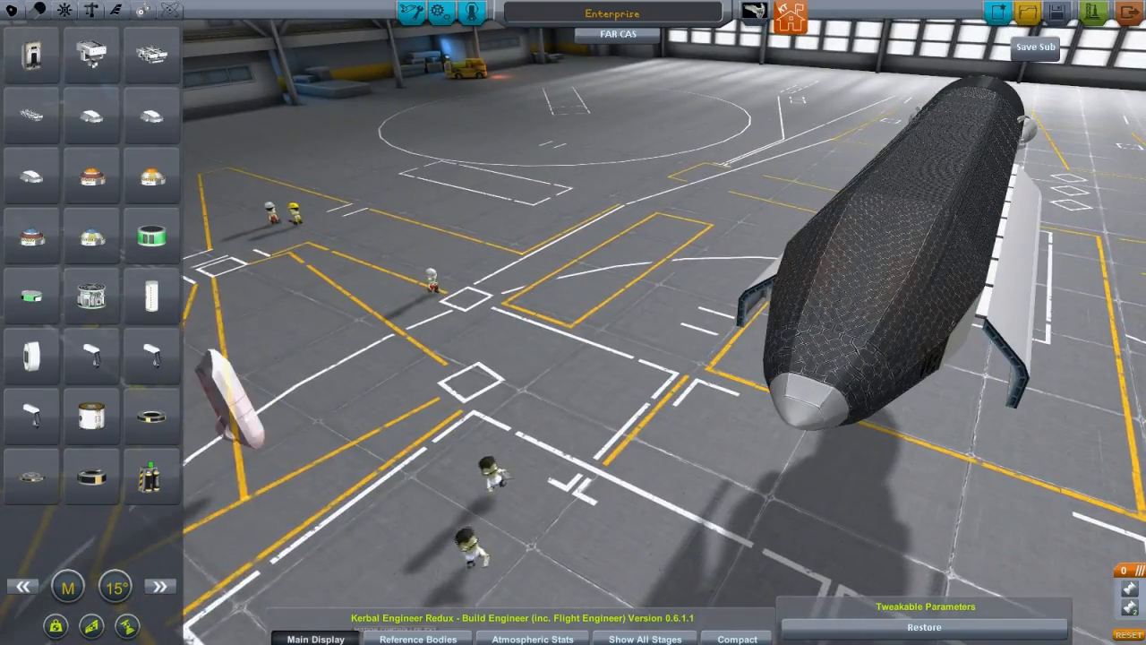
mouse_move(91, 346)
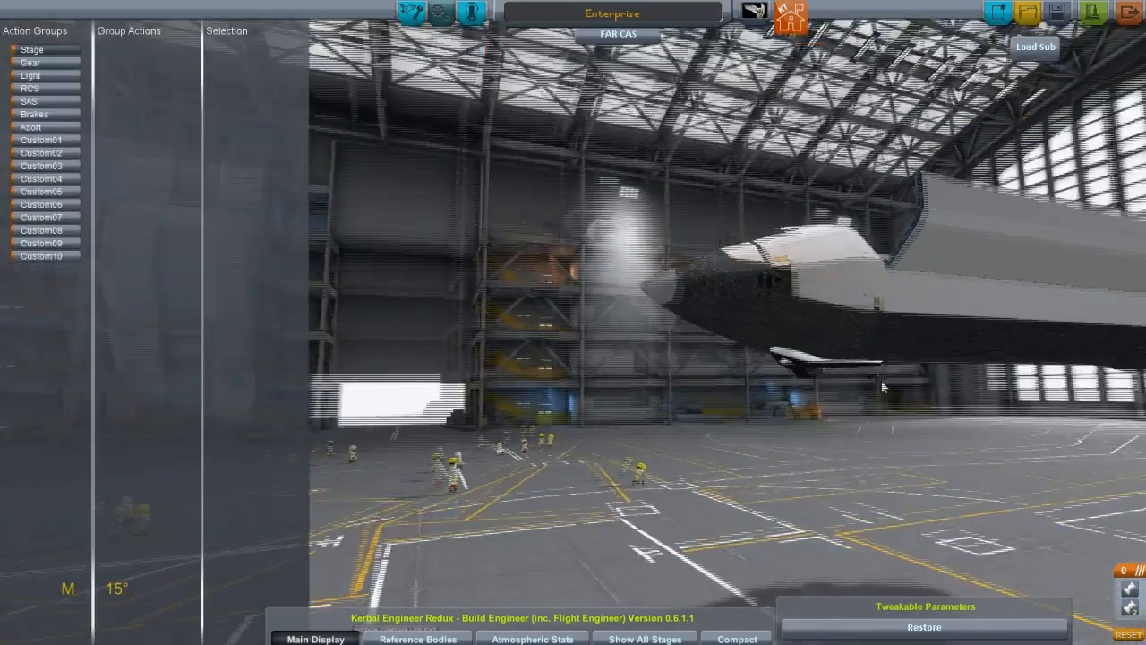
Review the Gear action group's landing gear, brake and light actions
click(29, 61)
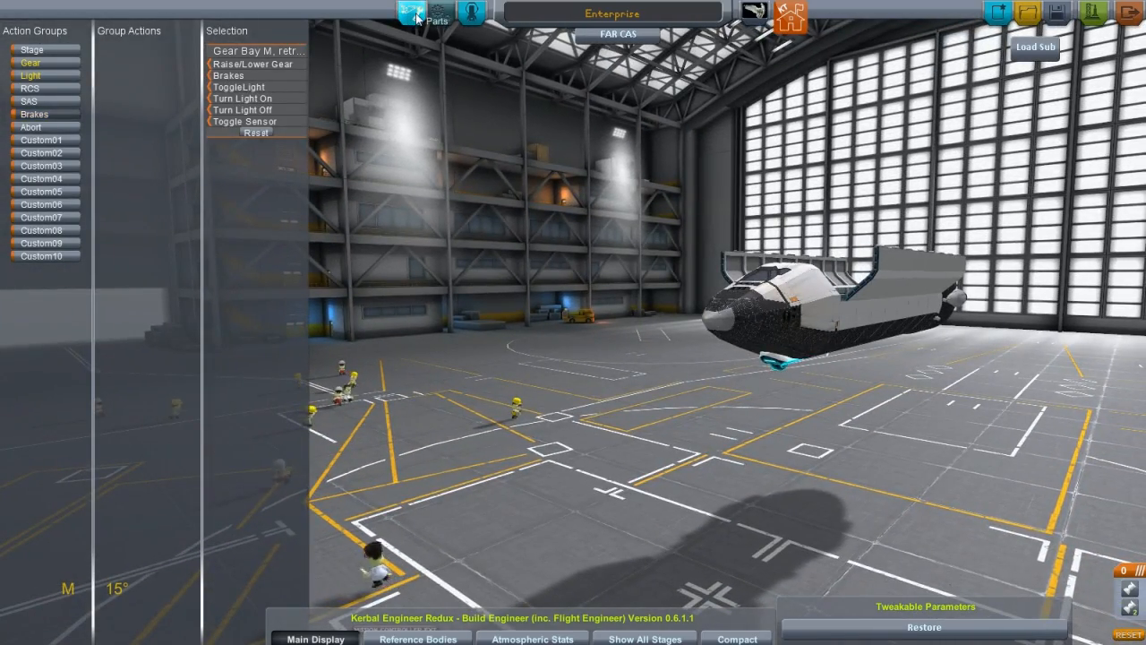
click(434, 11)
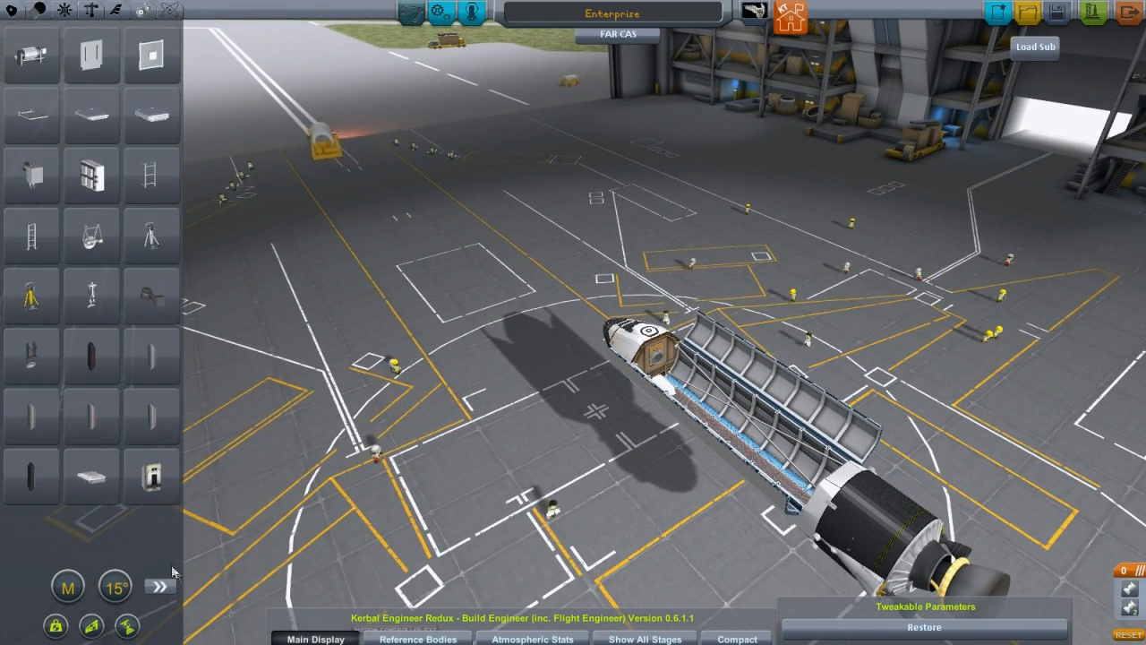
mouse_move(114, 587)
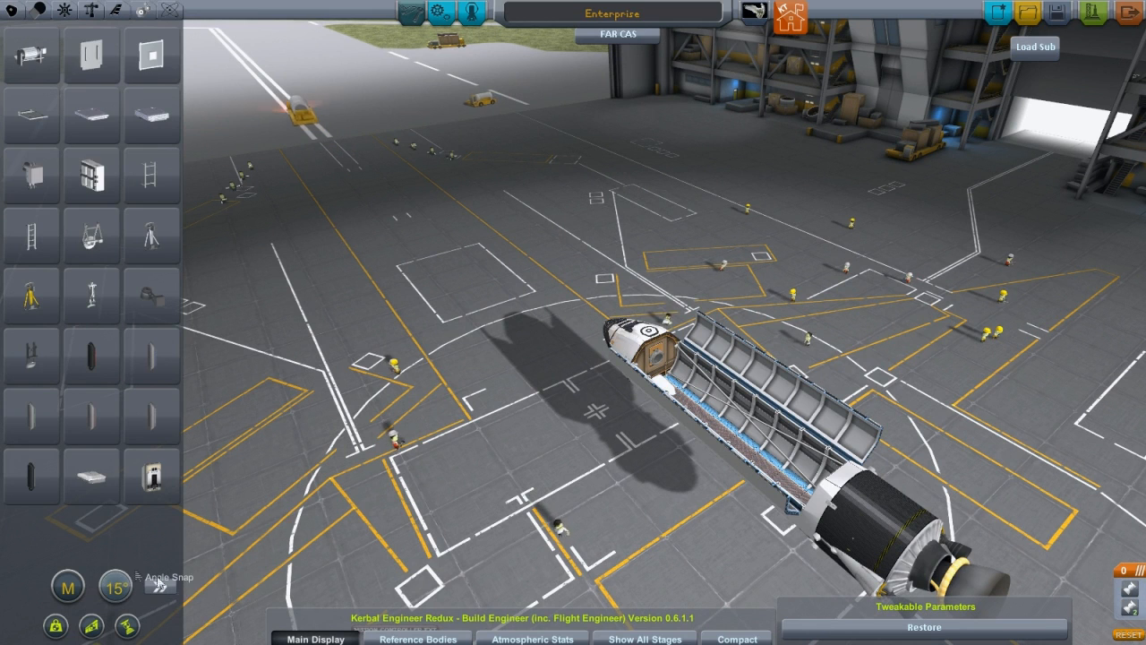
Toggle angle snapping for part placement in the editor
click(157, 587)
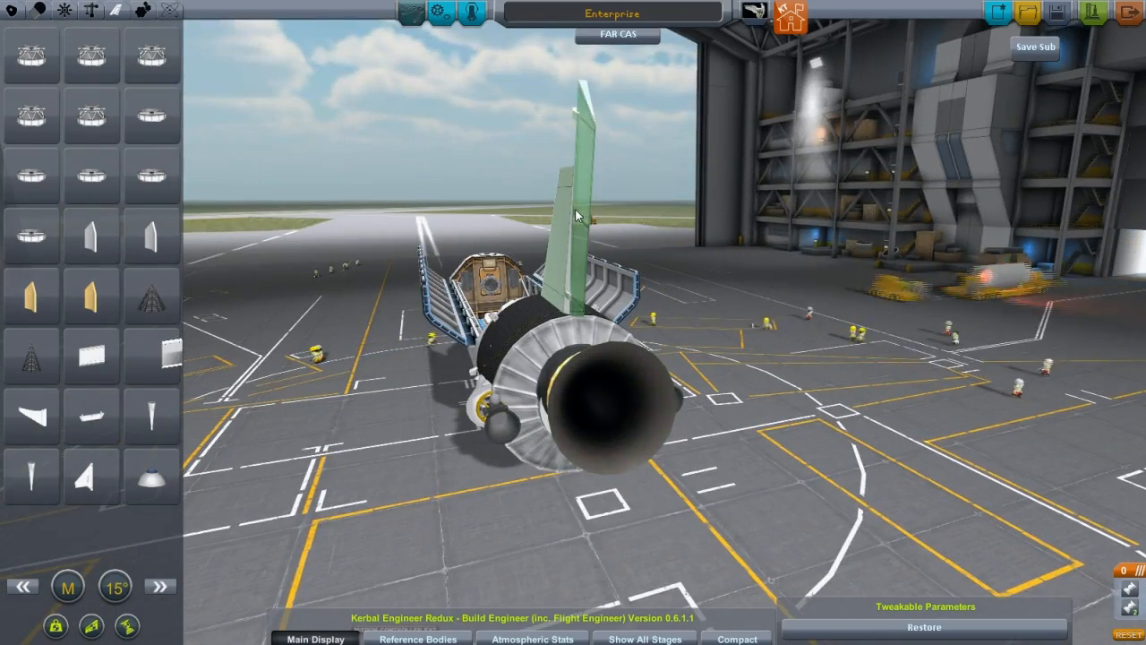
Attach the tall vertical tail fin to the top of the rear engine section
drag(577, 213, 824, 269)
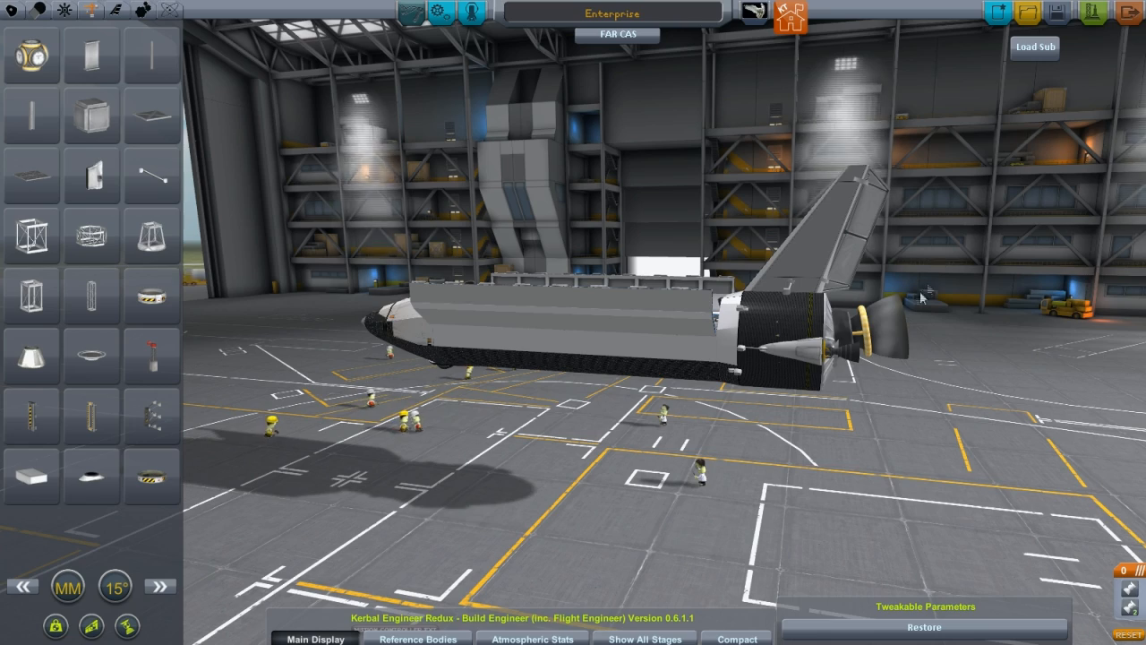
mouse_move(438, 10)
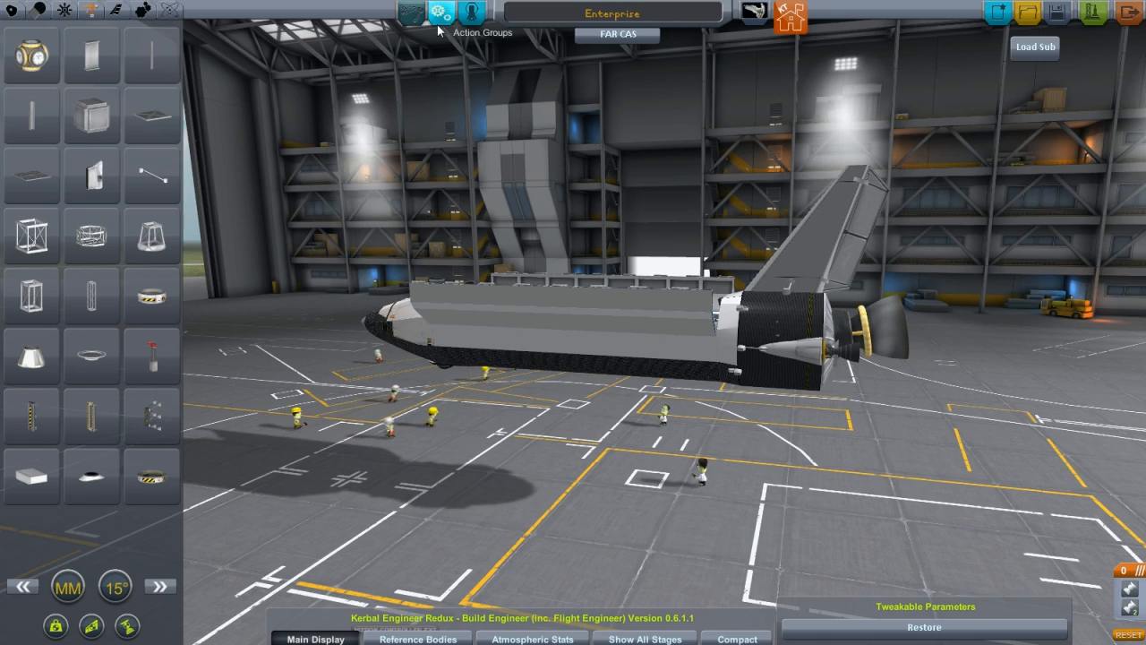
Set the cargo bay's Start Deployed? to No in the Action Groups editor
click(416, 11)
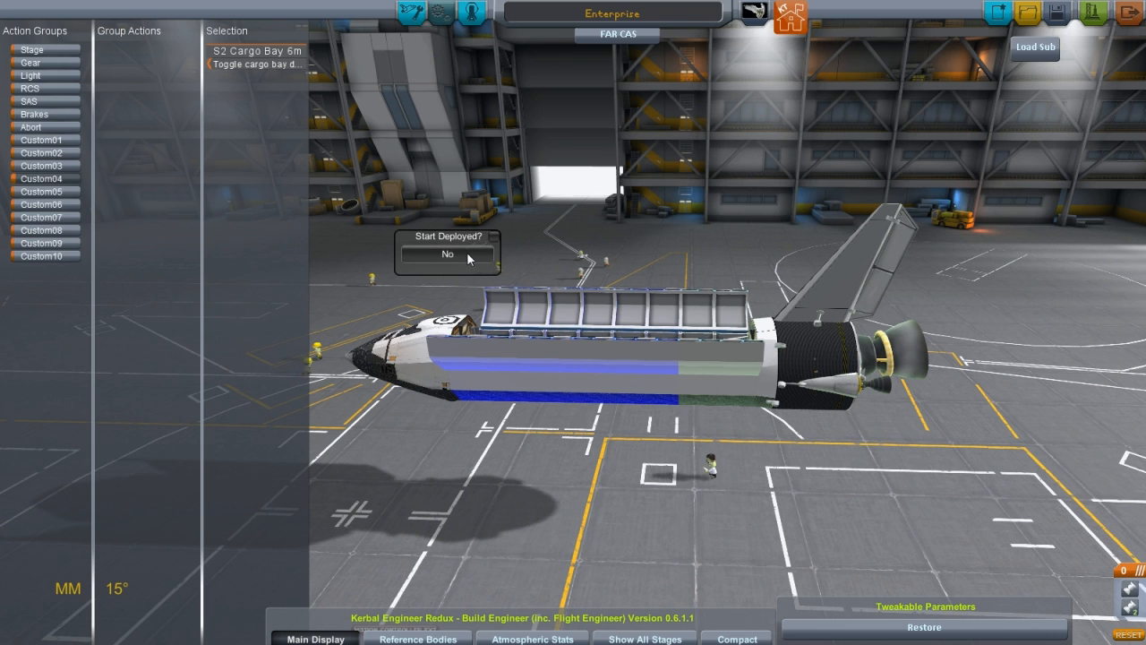
click(448, 255)
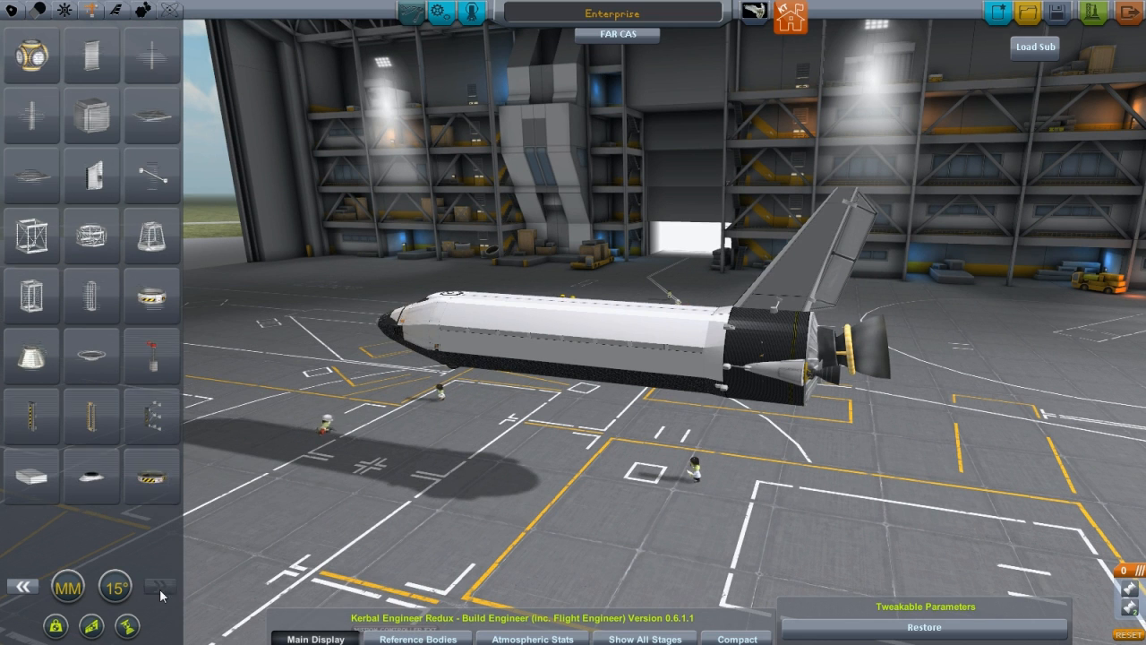
Browse back through the part categories to the Utility list of ladders, lights and landing legs
click(115, 11)
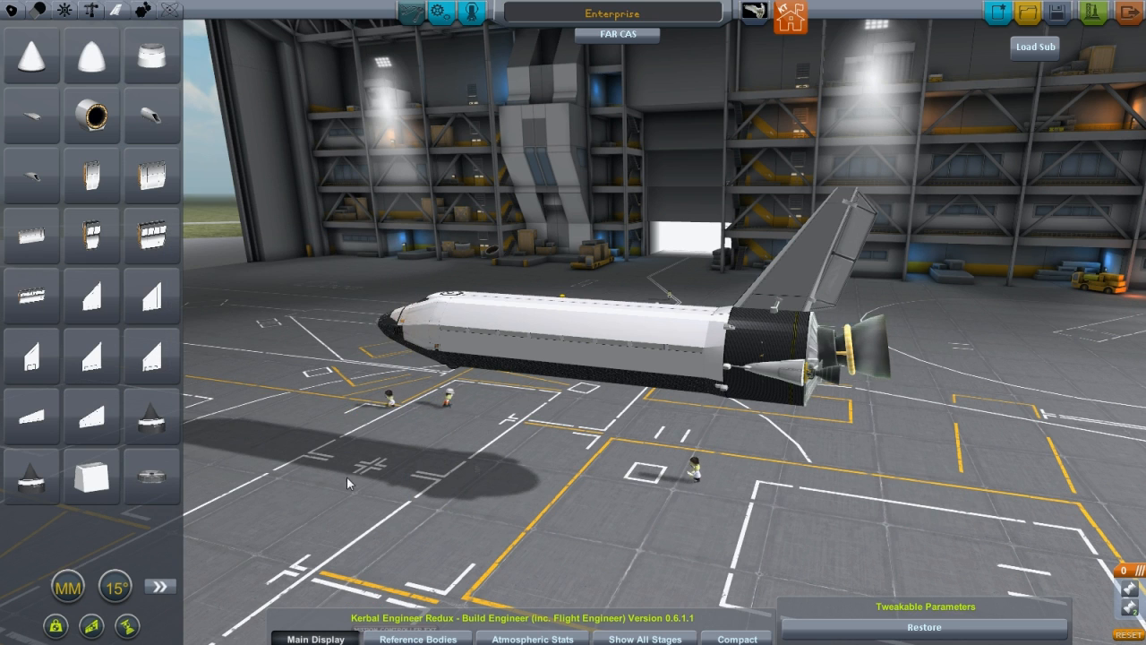
click(158, 587)
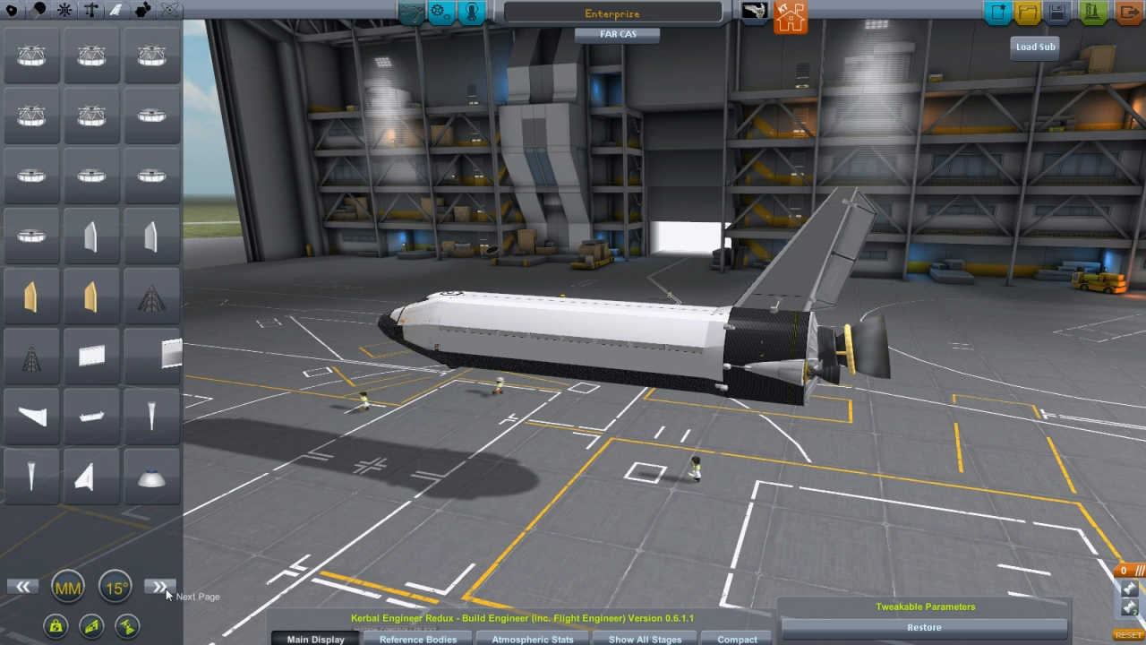
click(157, 588)
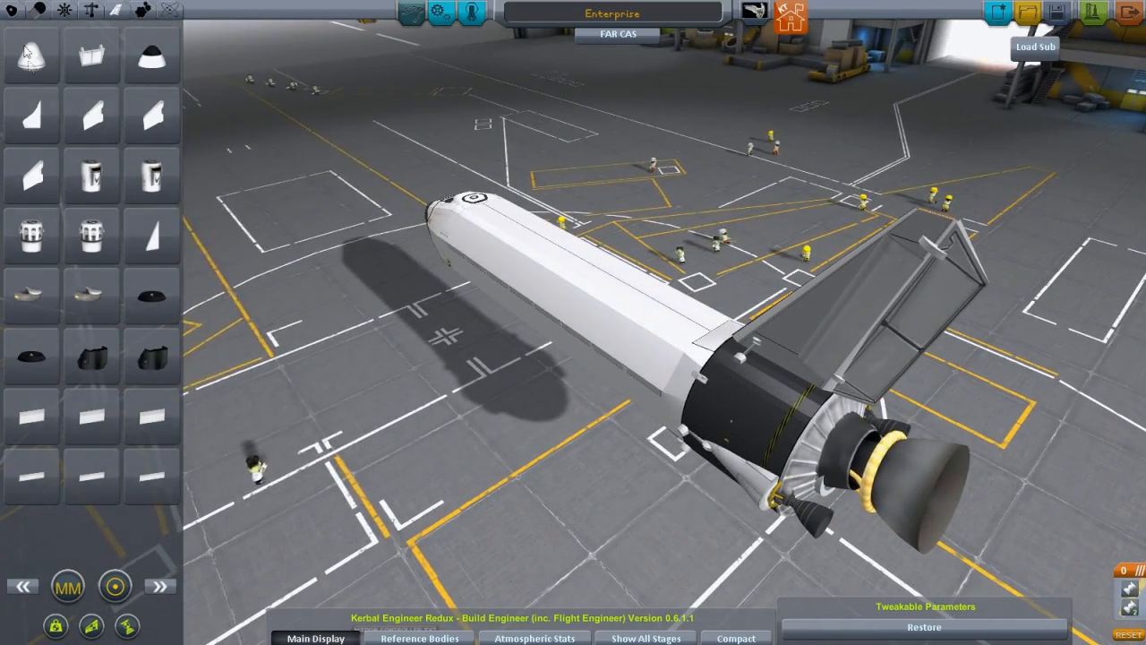
click(159, 10)
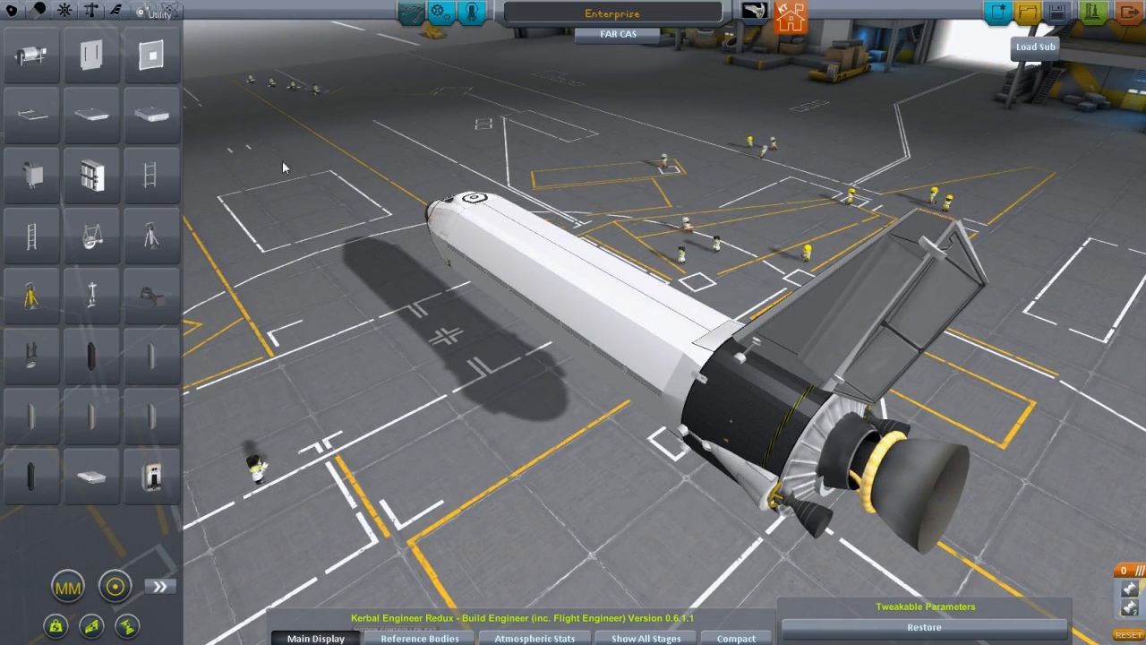